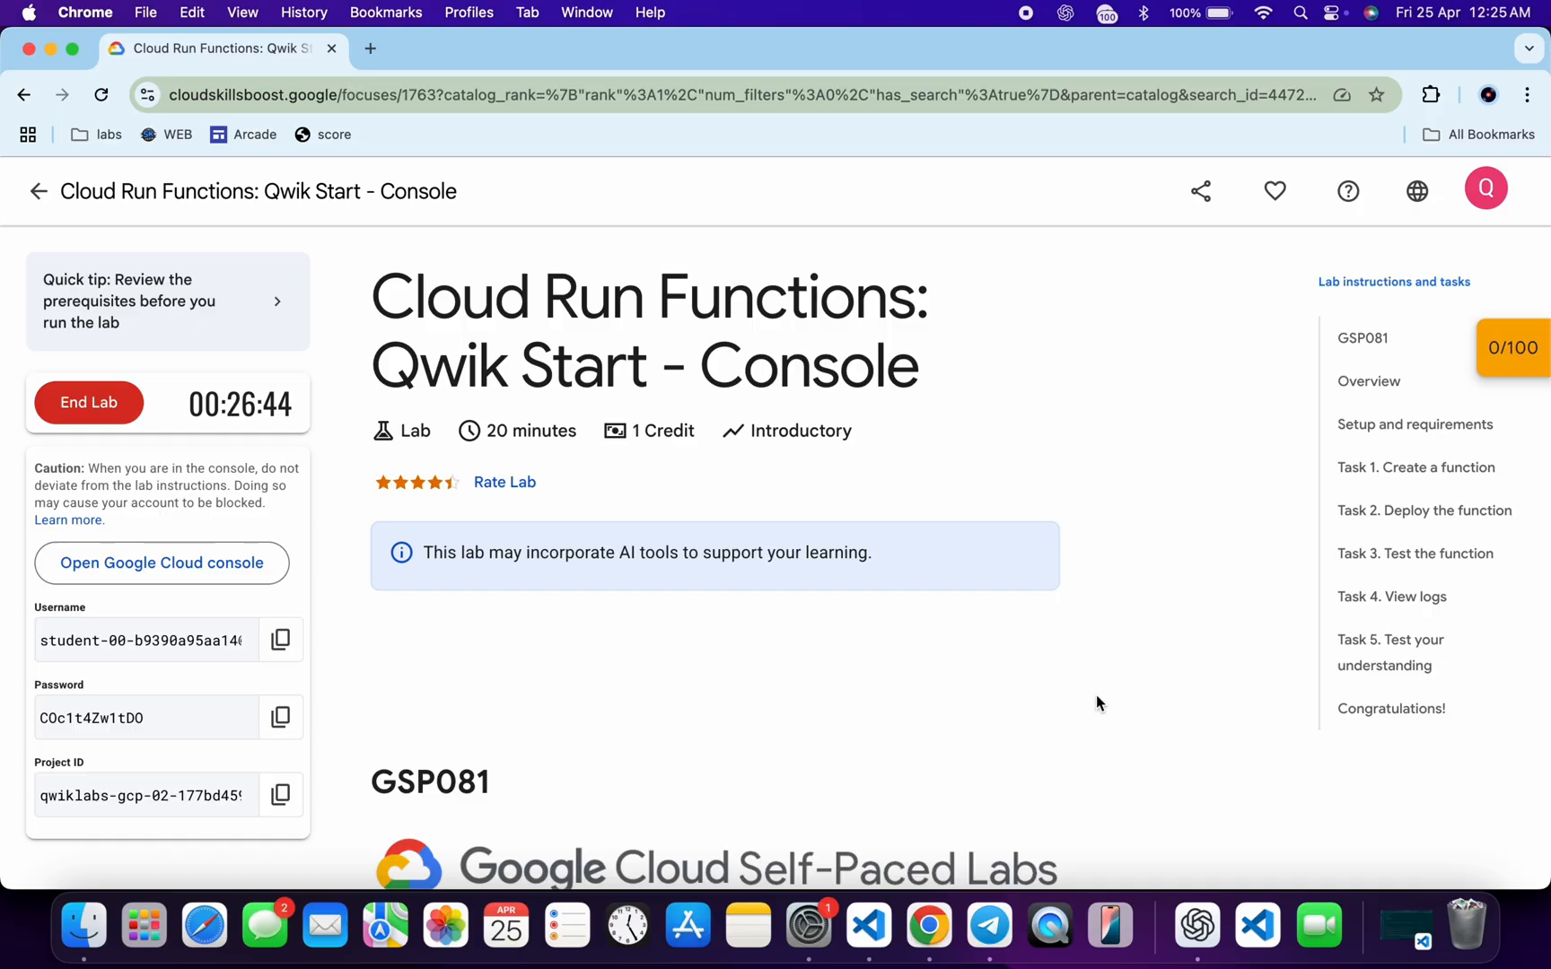
Search the console for Cloud Run to reach the function services list
{"action": "left_click", "coordinate": [161, 564]}
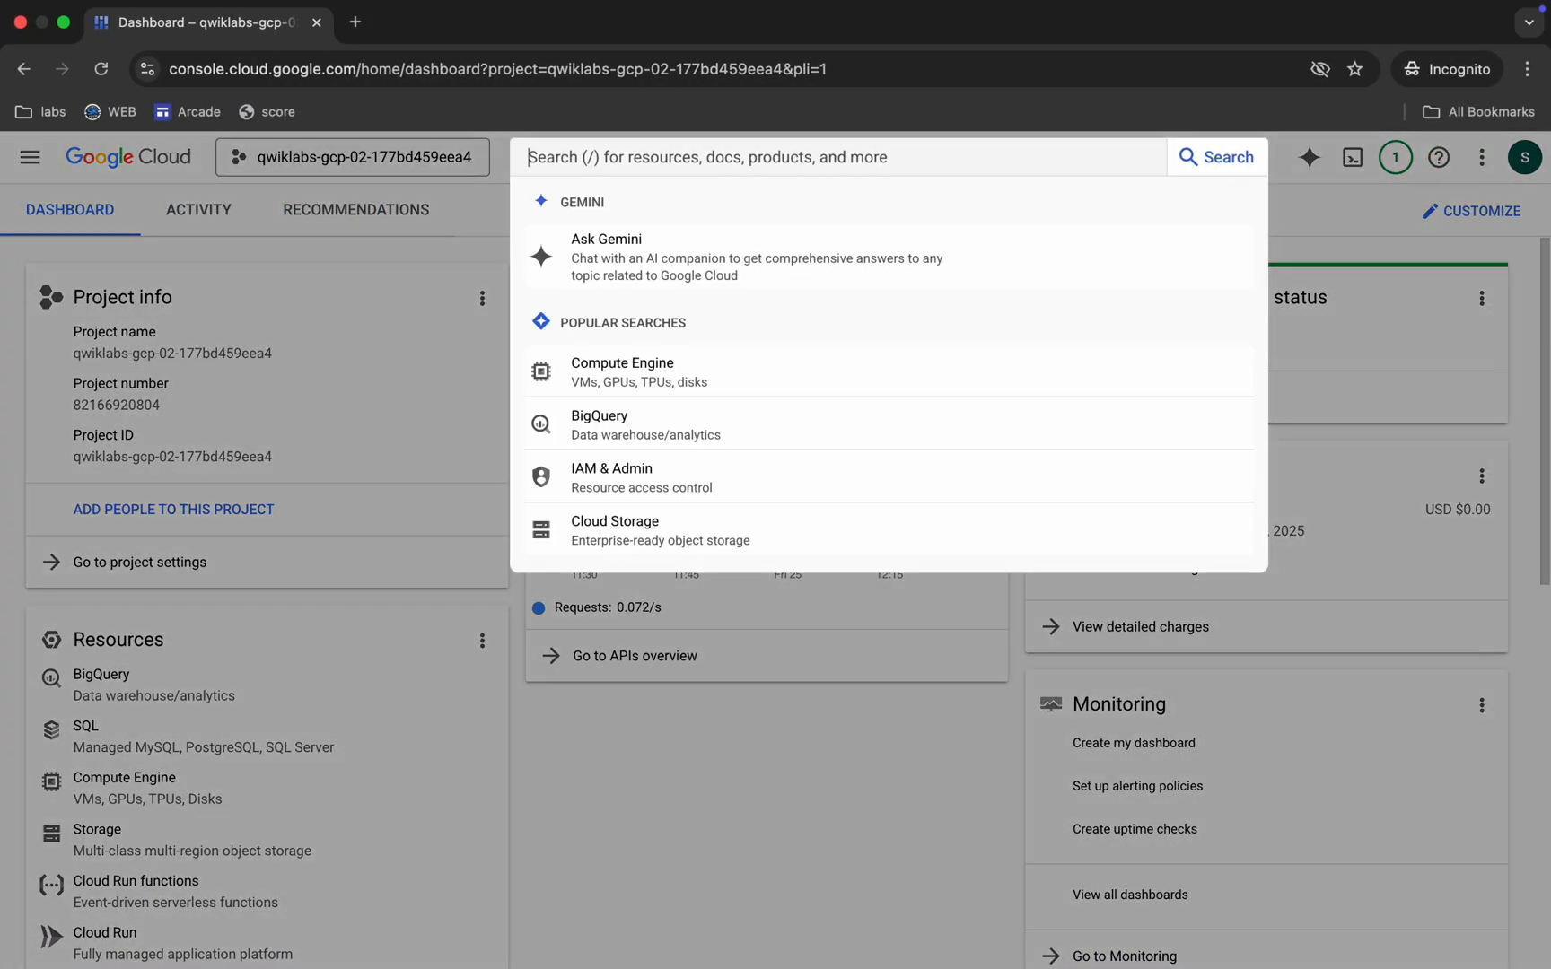
{"action": "type", "text": "cloud build history"}
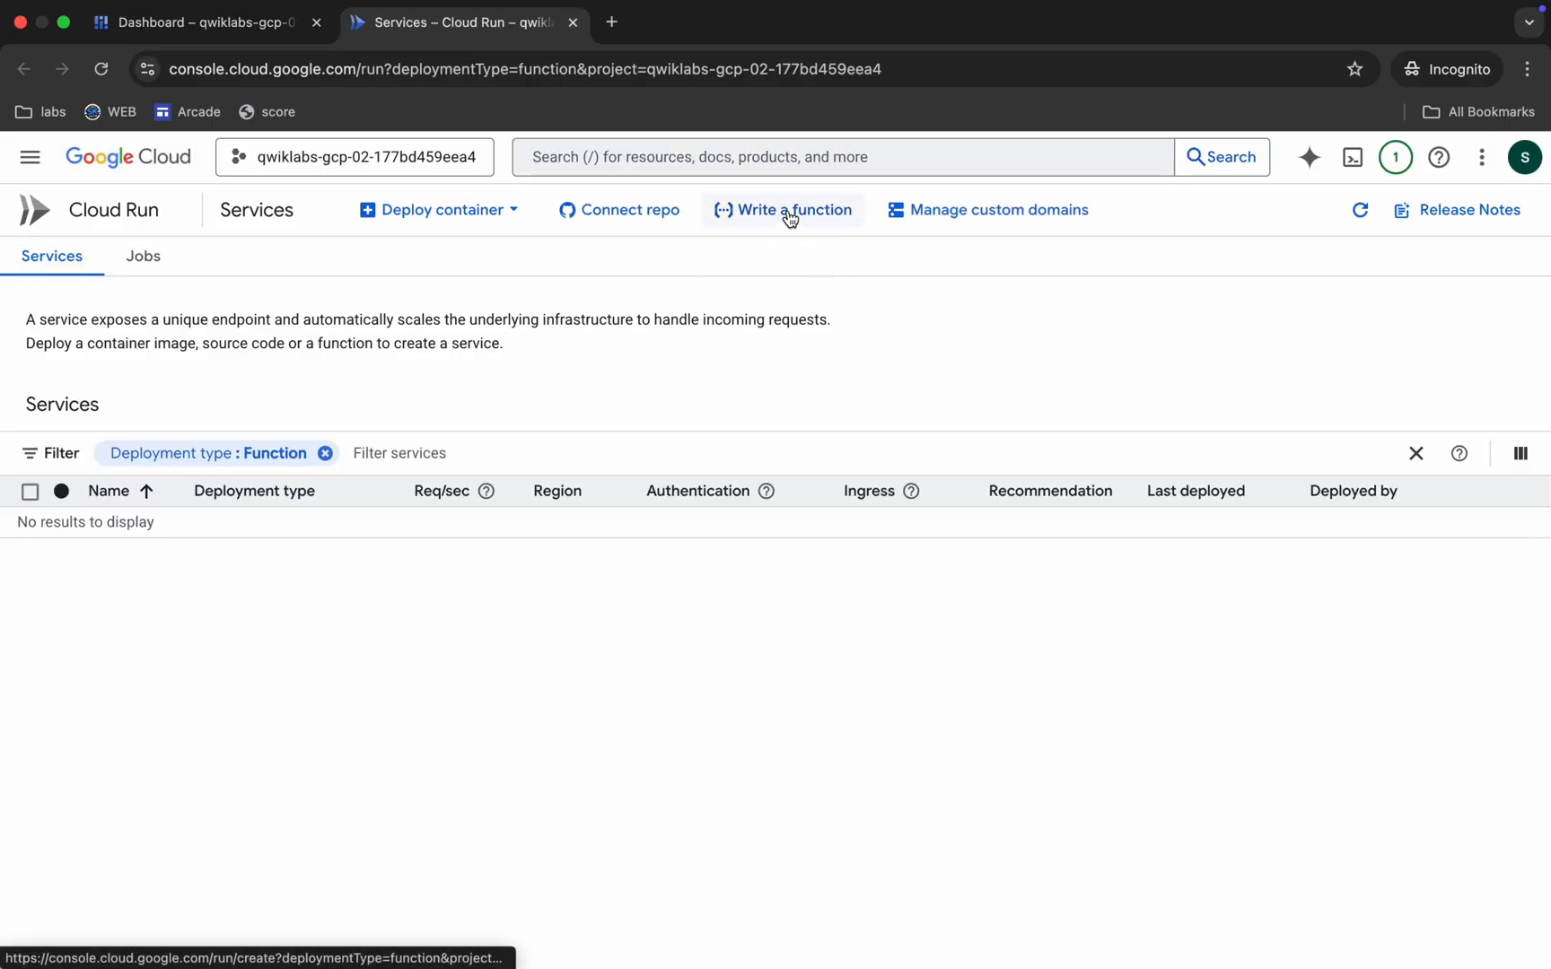
Start a Write a function service and copy the name gcfunction from Task 1
{"action": "left_click", "coordinate": [785, 210]}
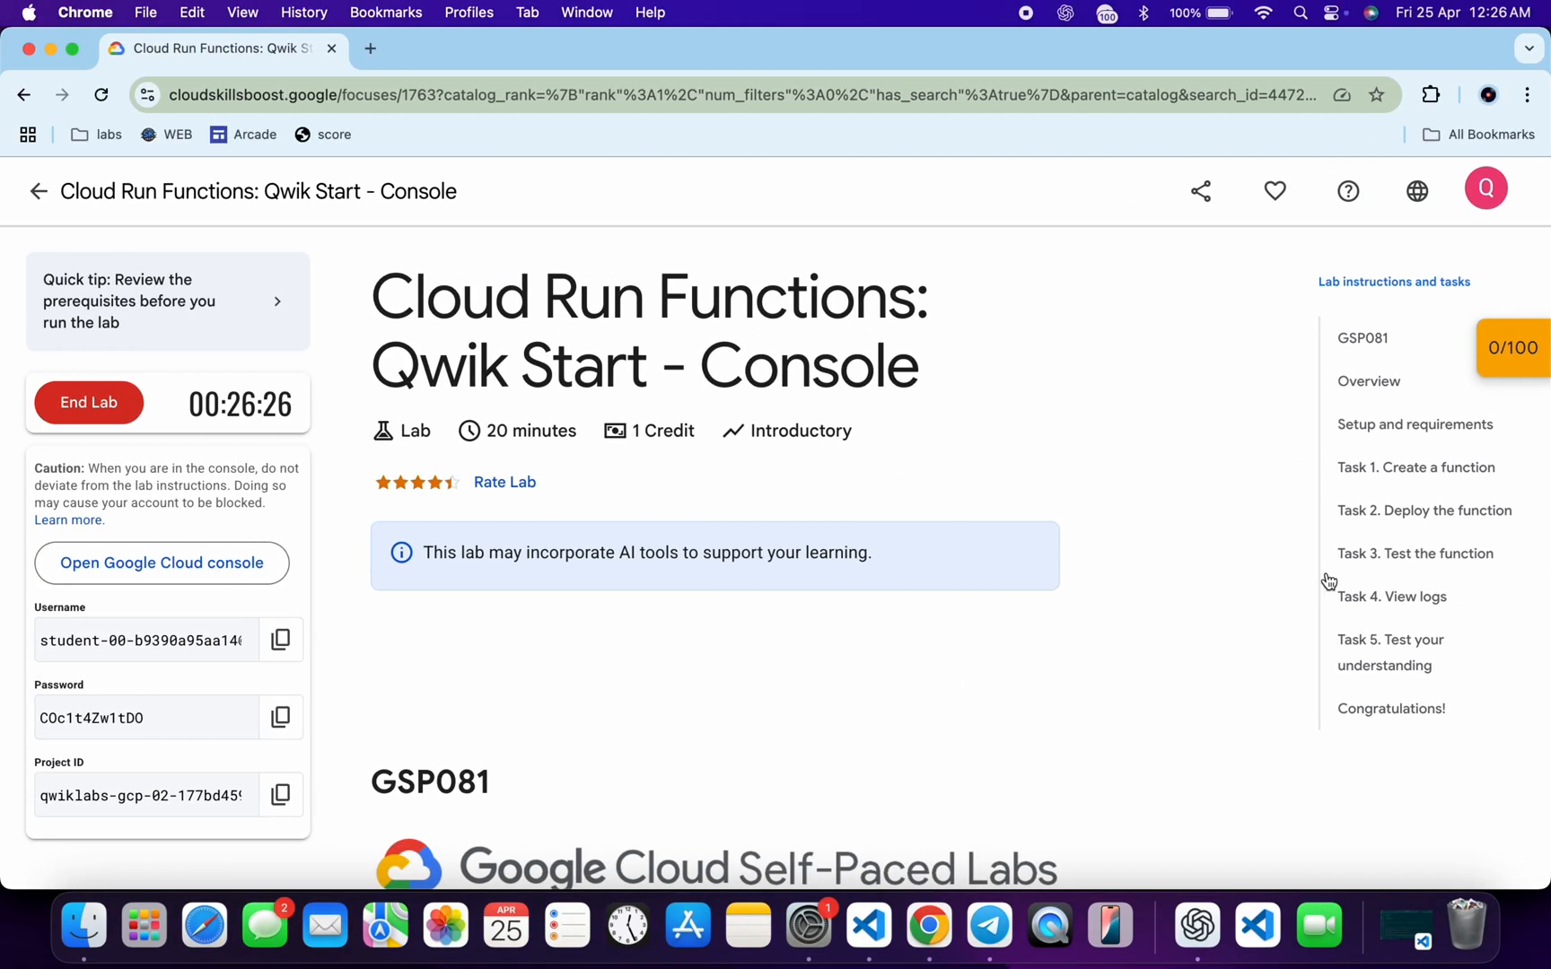
{"action": "left_click", "coordinate": [1416, 467]}
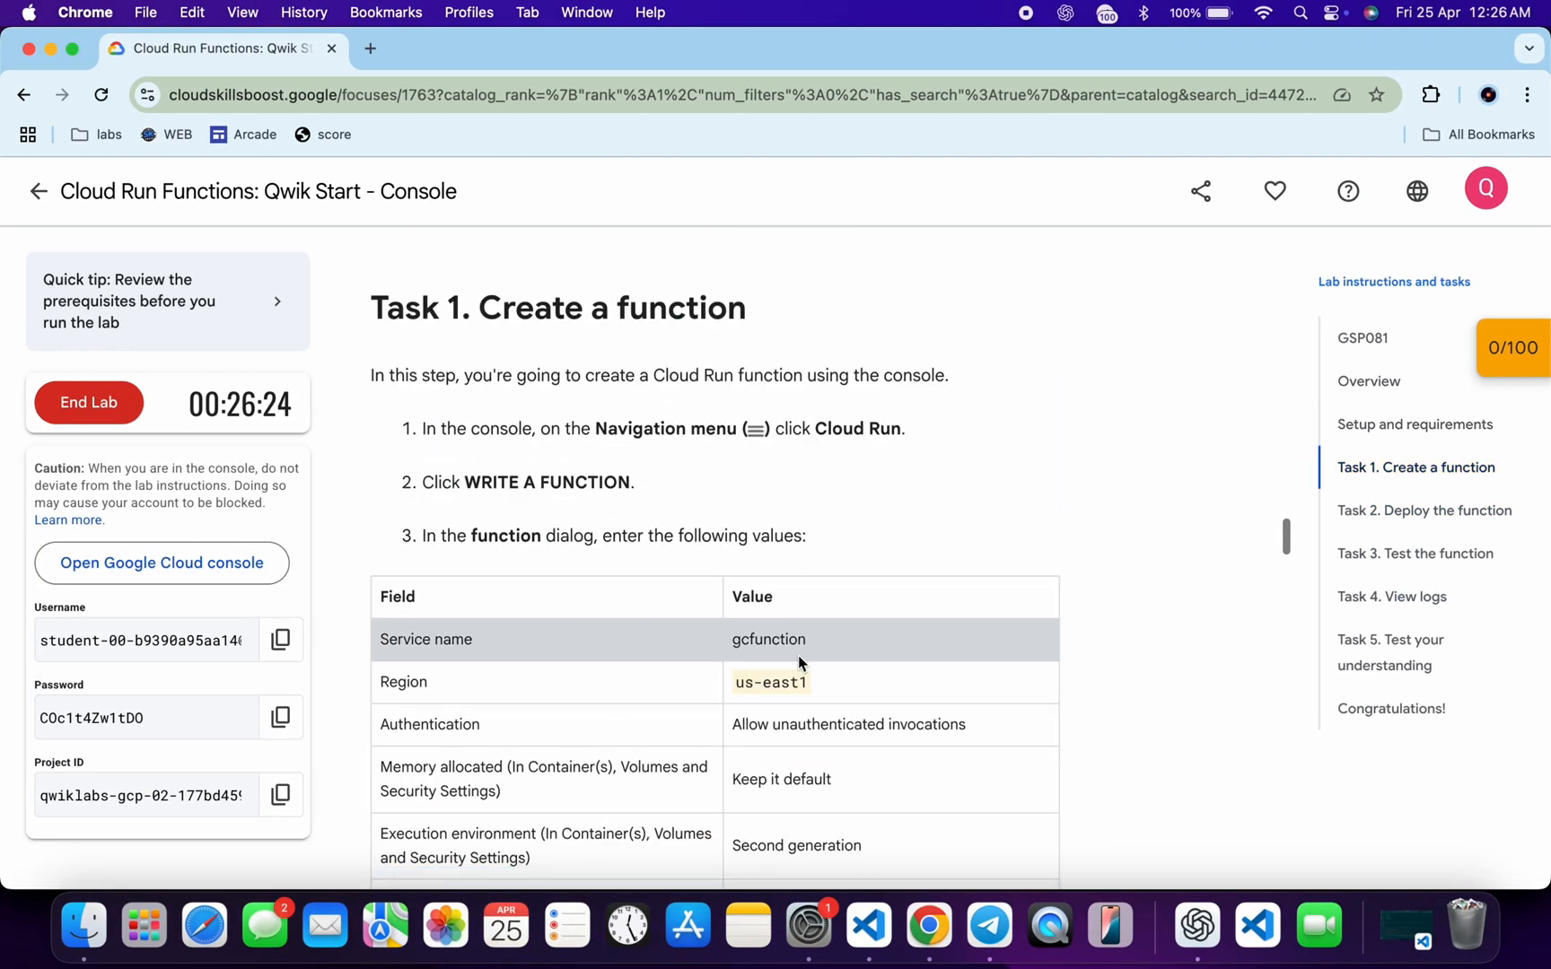
{"action": "double_click", "coordinate": [768, 639]}
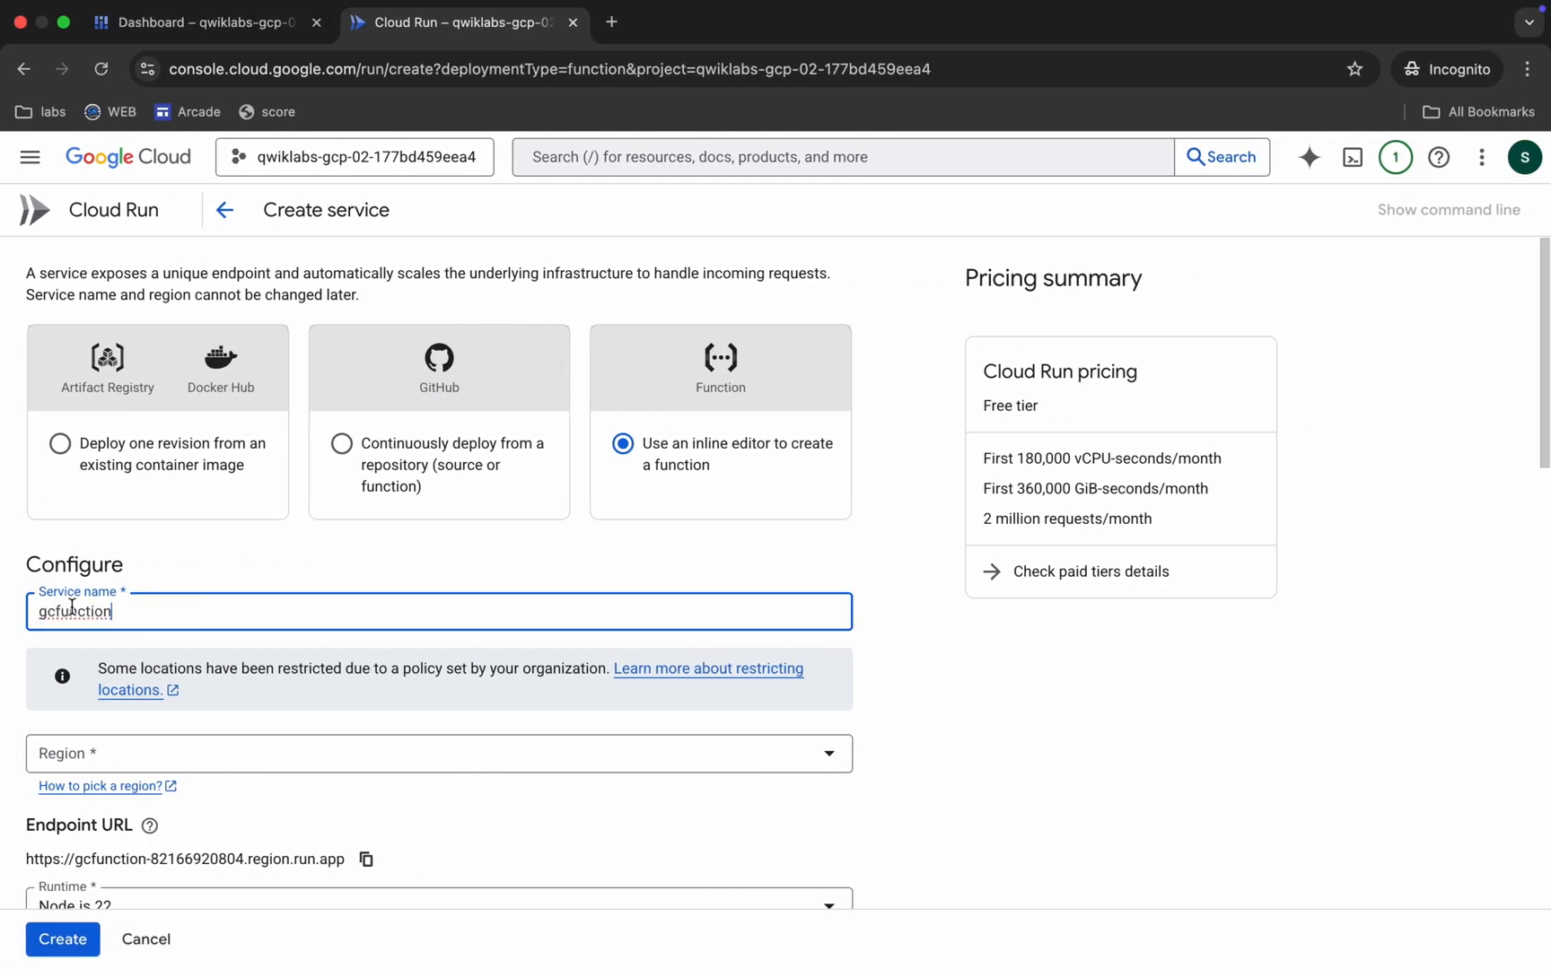
Set the region to us-east1 and allow unauthenticated invocations
{"action": "scroll", "scroll_direction": "down", "scroll_amount": 3}
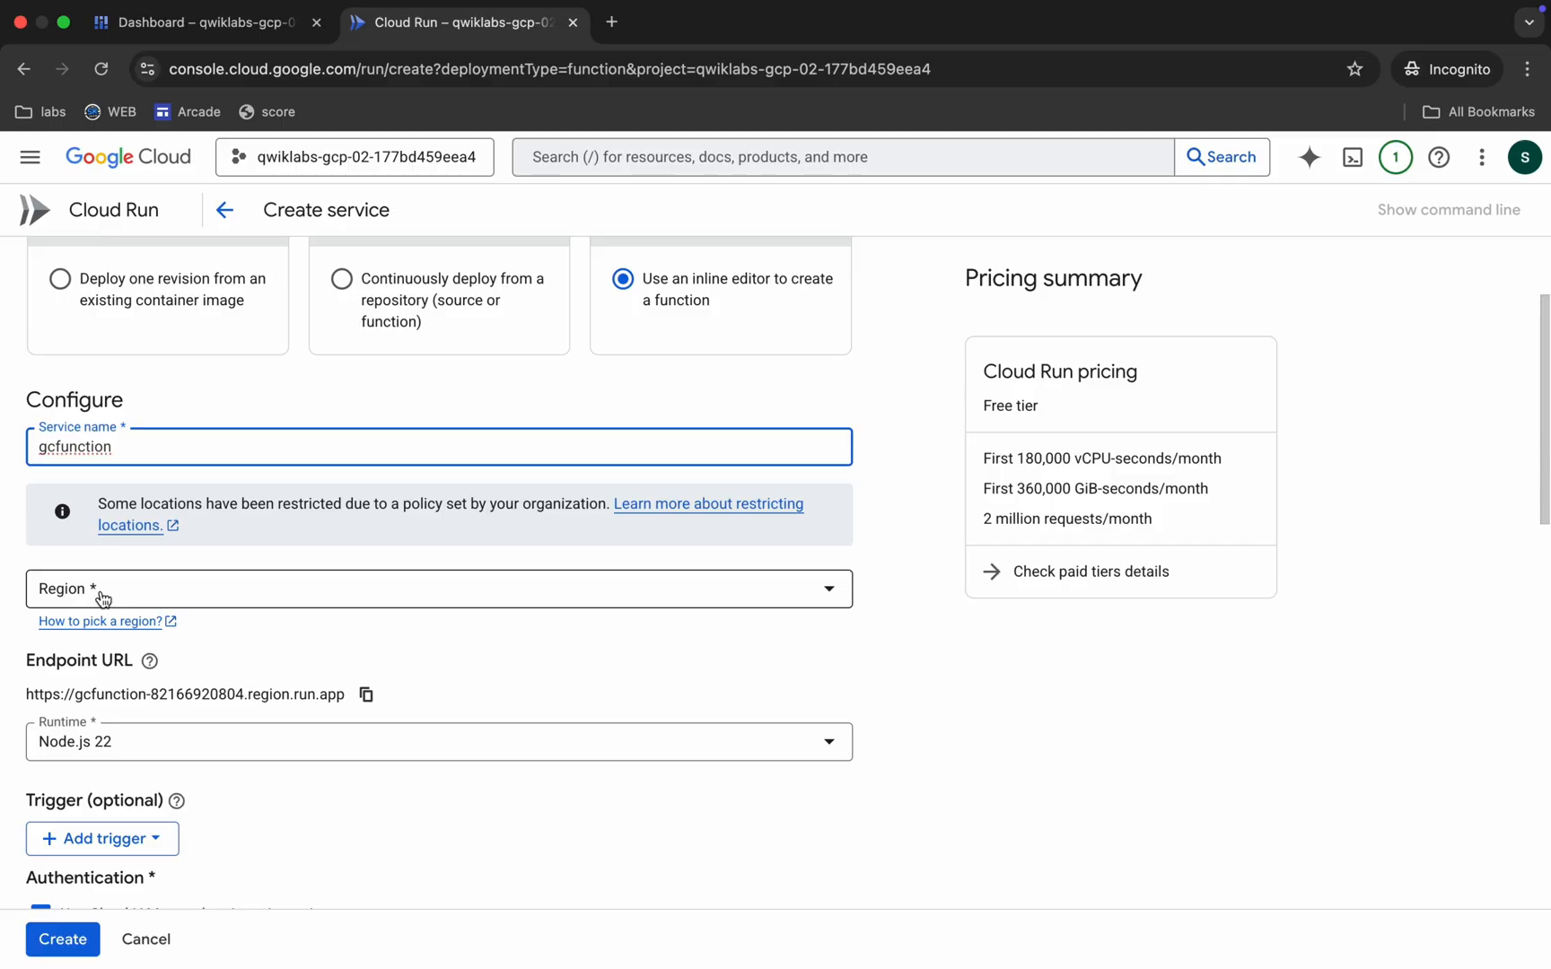
{"action": "left_click", "coordinate": [440, 589]}
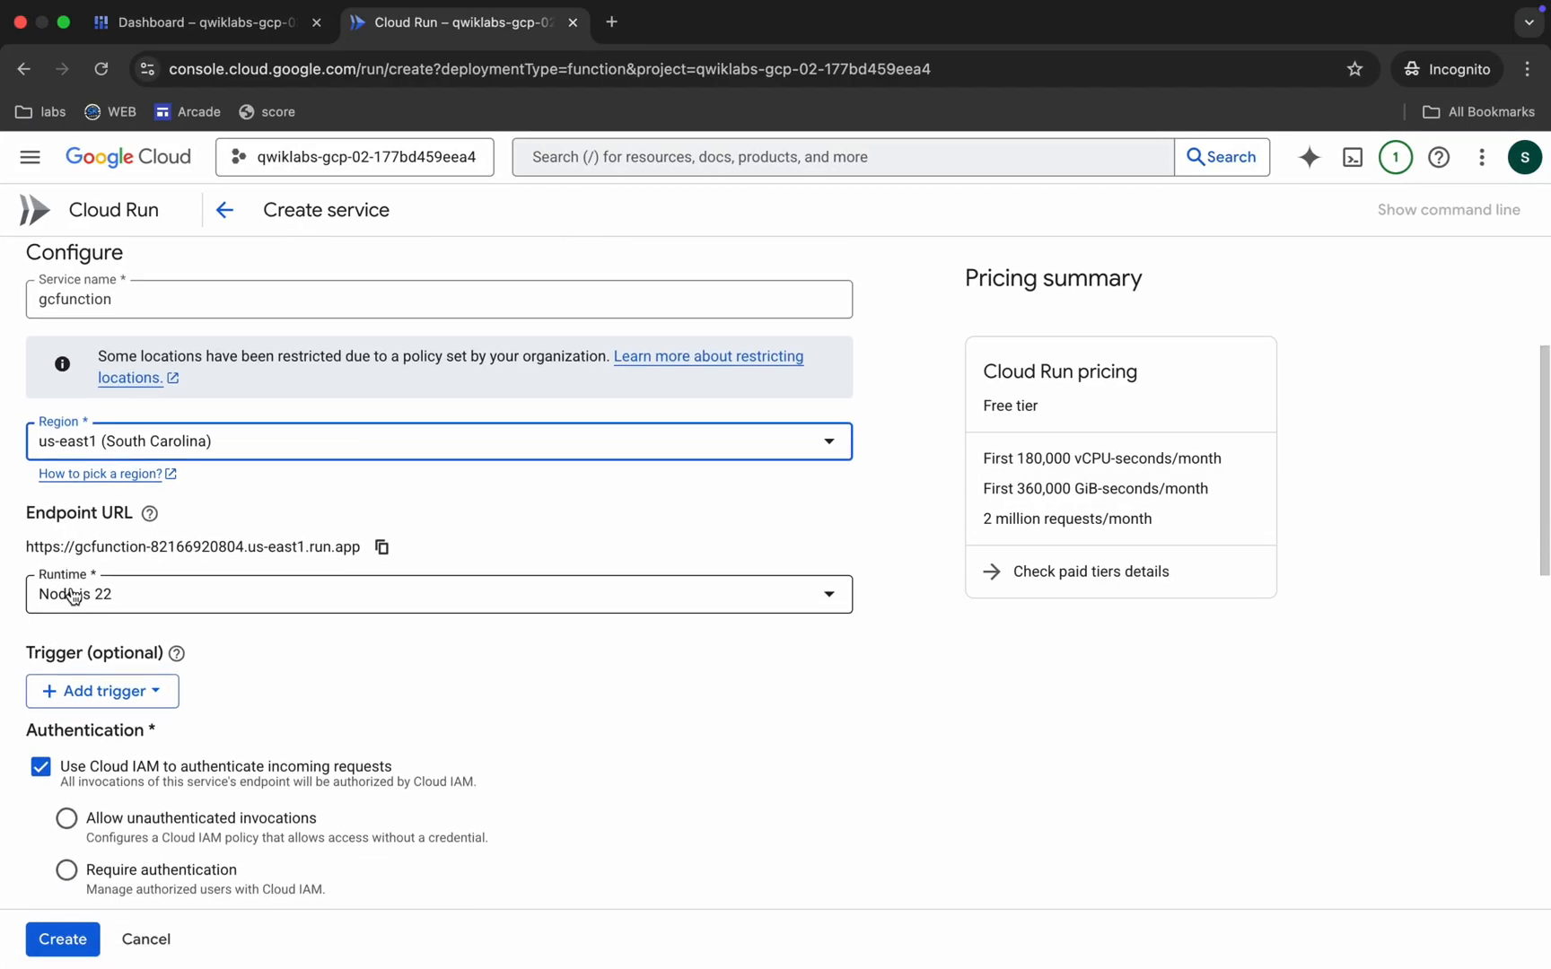
{"action": "mouse_move", "coordinate": [118, 612]}
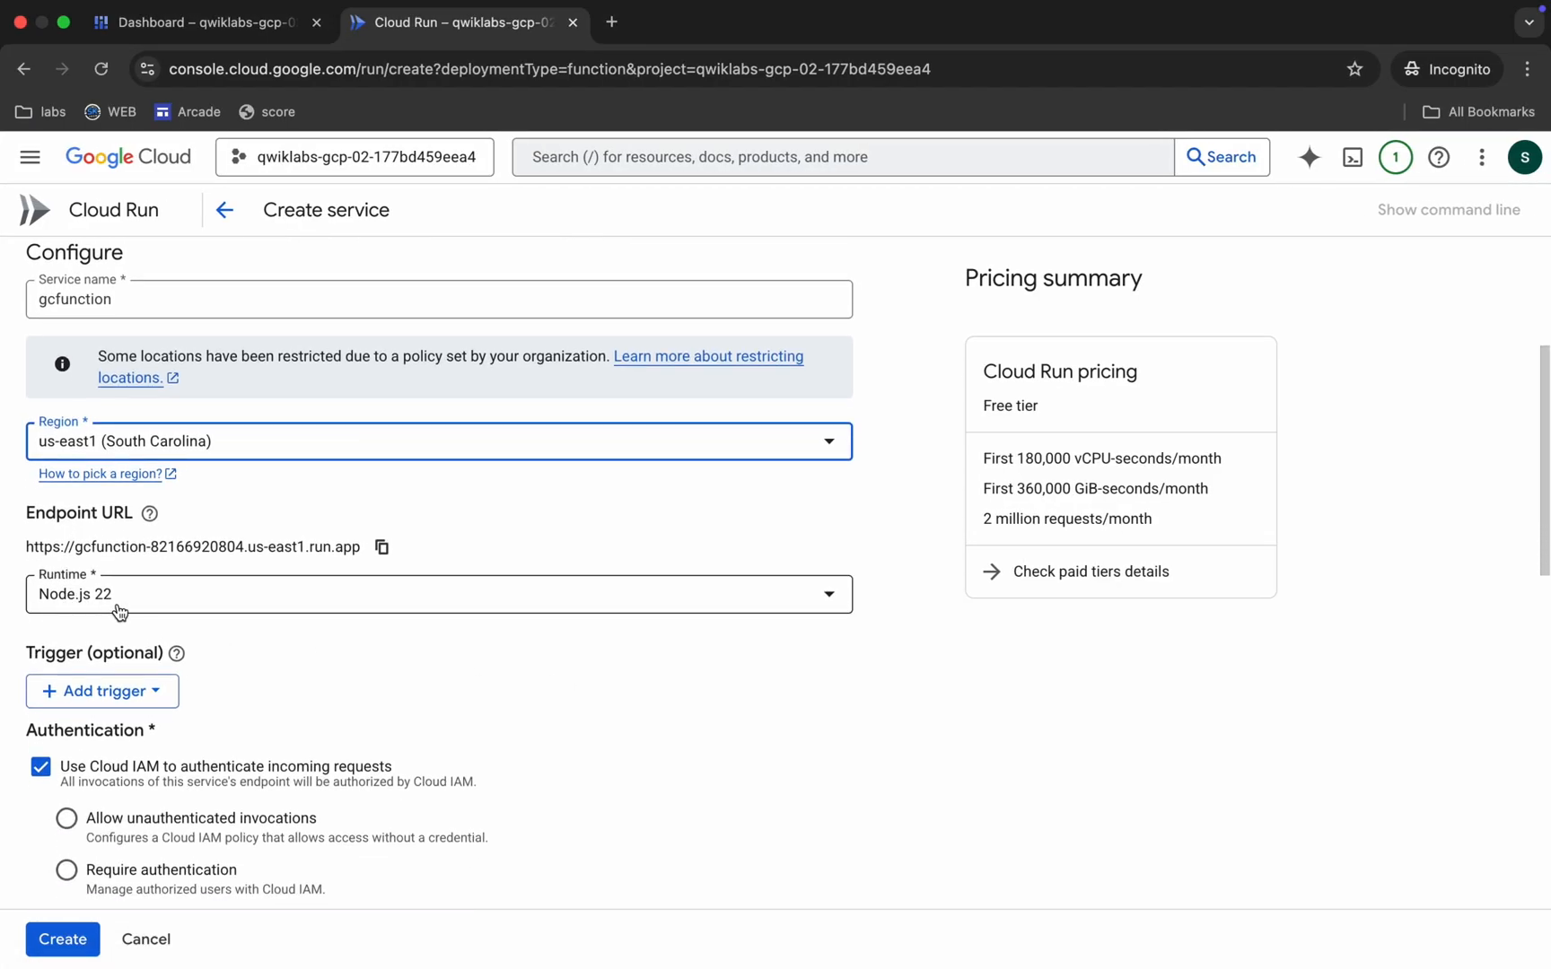
{"action": "left_click", "coordinate": [64, 655]}
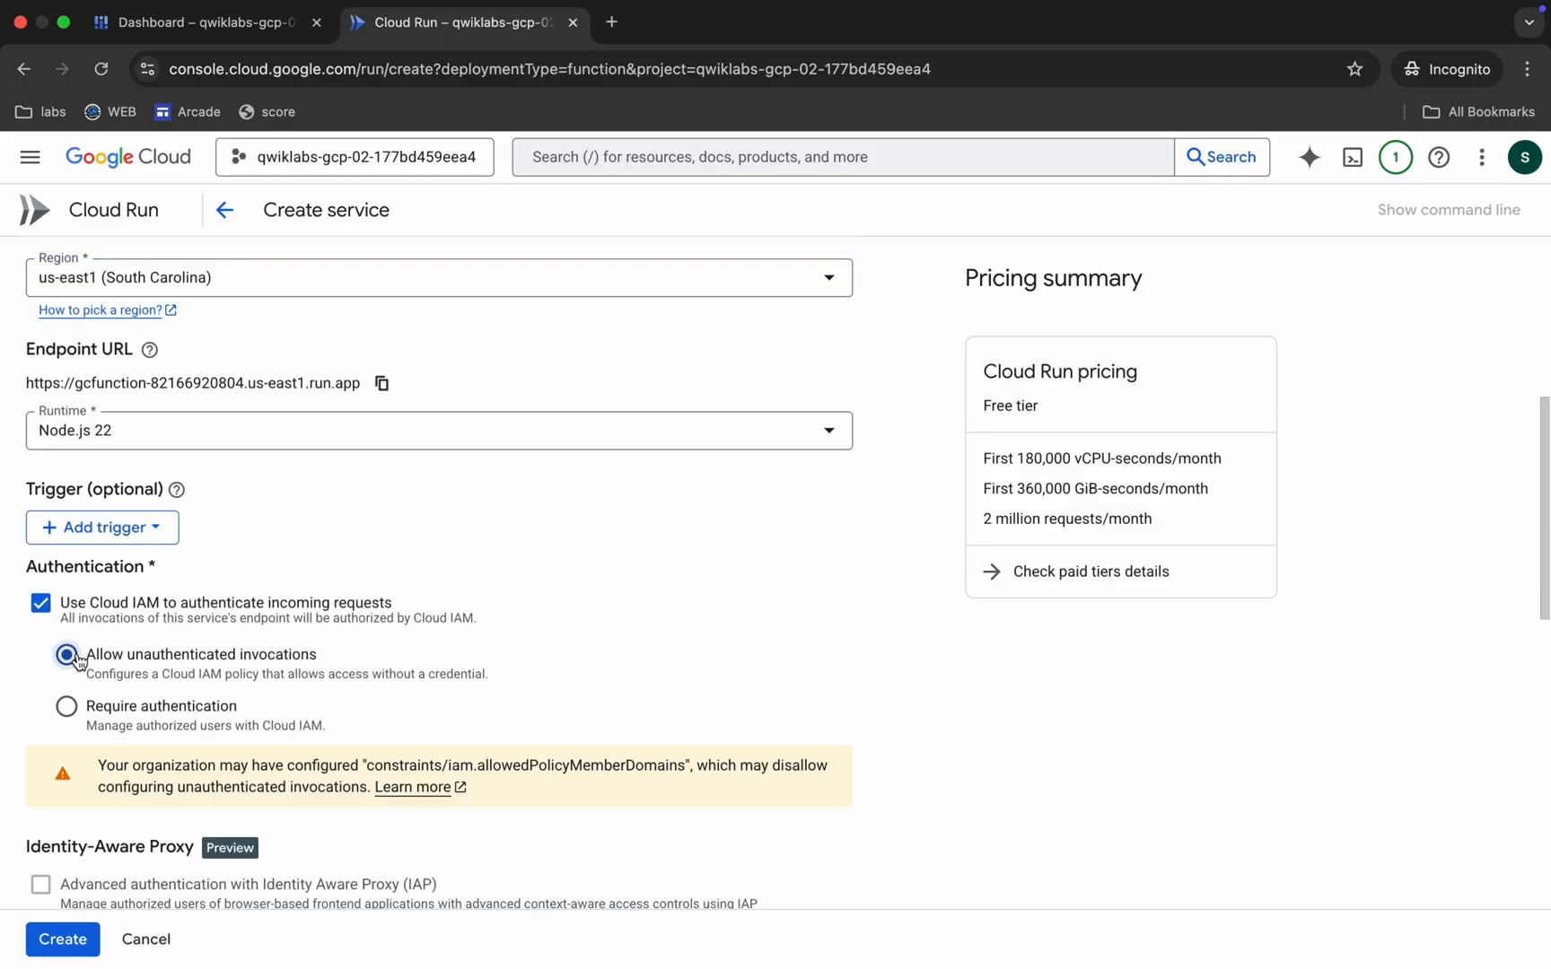
Set maximum instances to 5, choose second-generation environment, and create gcfunction
{"action": "scroll", "scroll_direction": "down", "scroll_amount": 3}
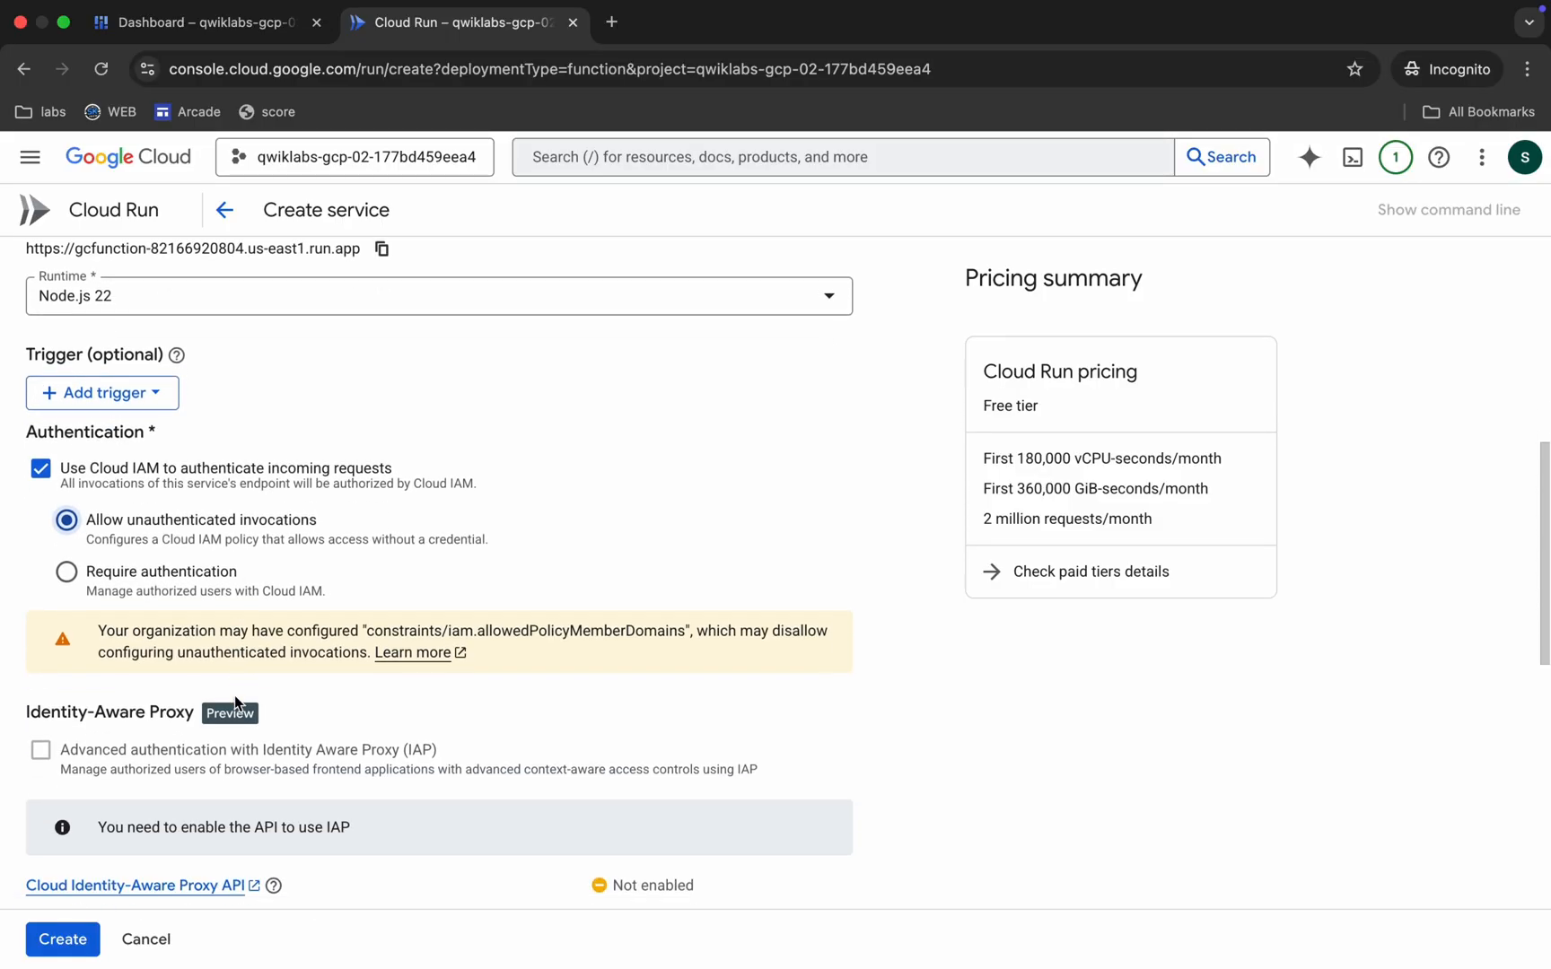
{"action": "scroll", "scroll_direction": "down", "scroll_amount": 3}
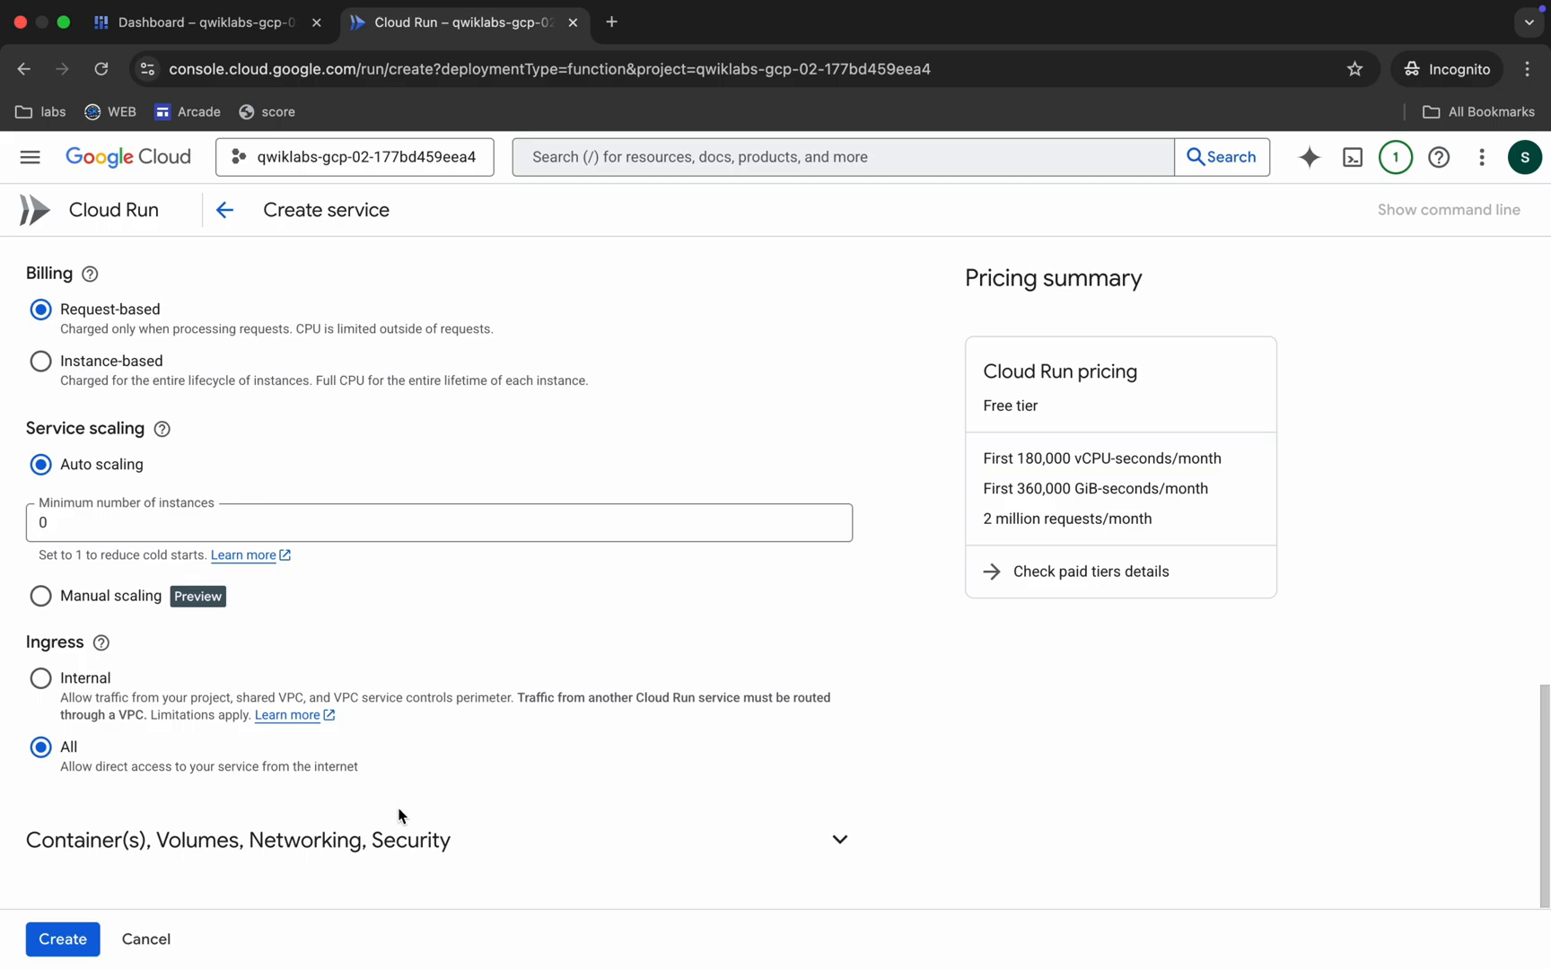
{"action": "scroll", "scroll_direction": "down", "scroll_amount": 3}
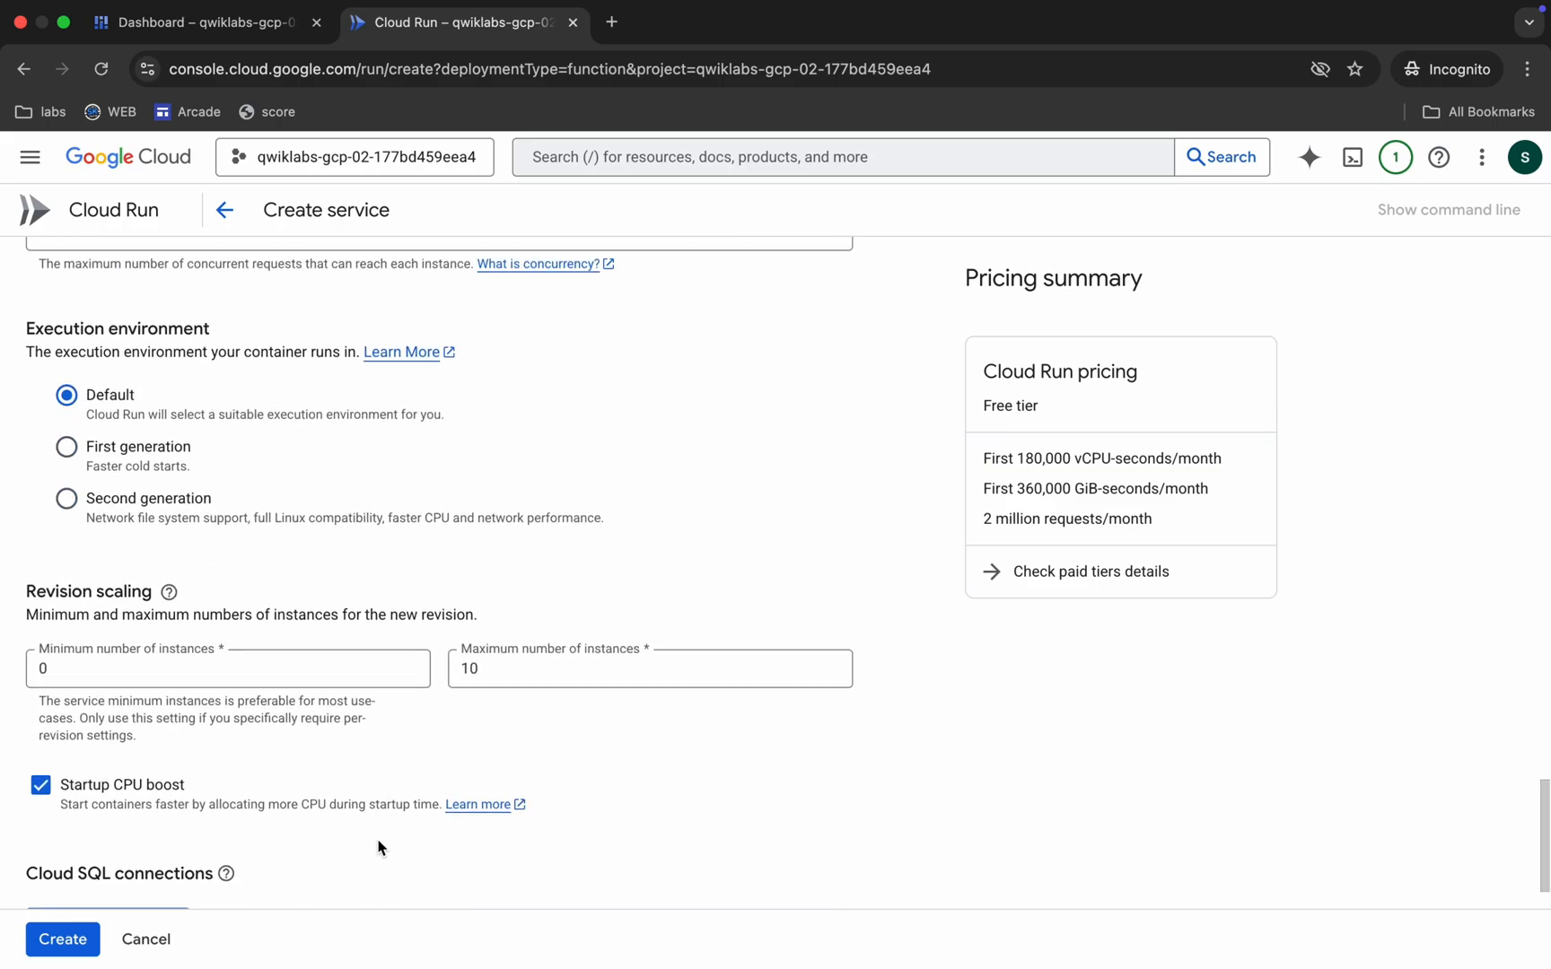
{"action": "left_click", "coordinate": [650, 654]}
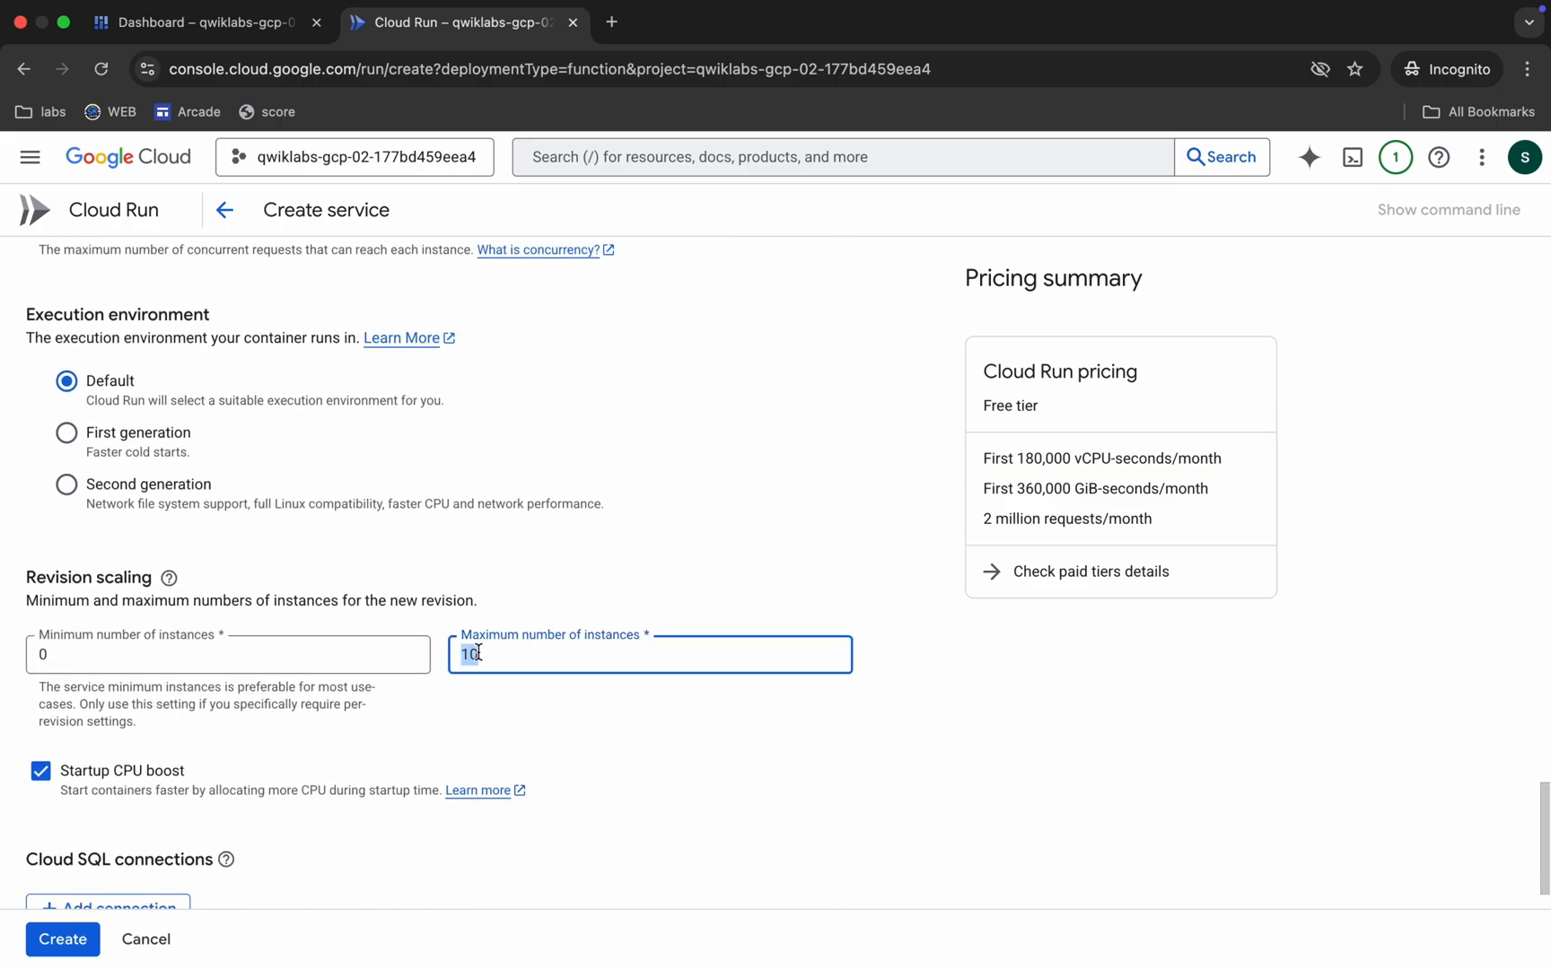
{"action": "type", "text": "5"}
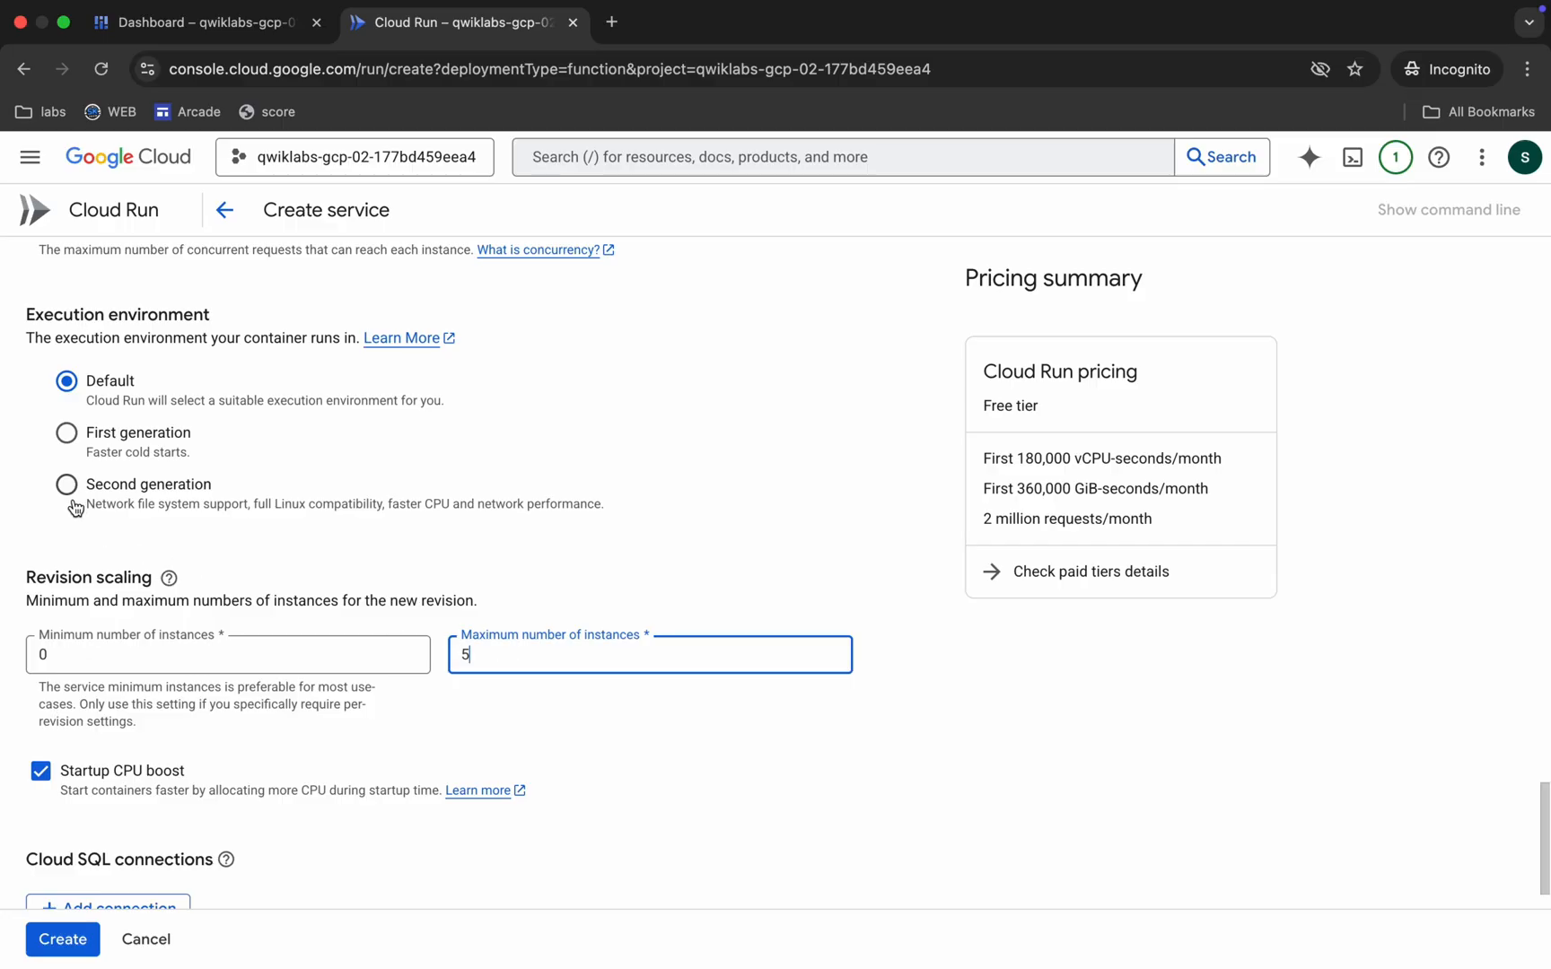
{"action": "left_click", "coordinate": [66, 485]}
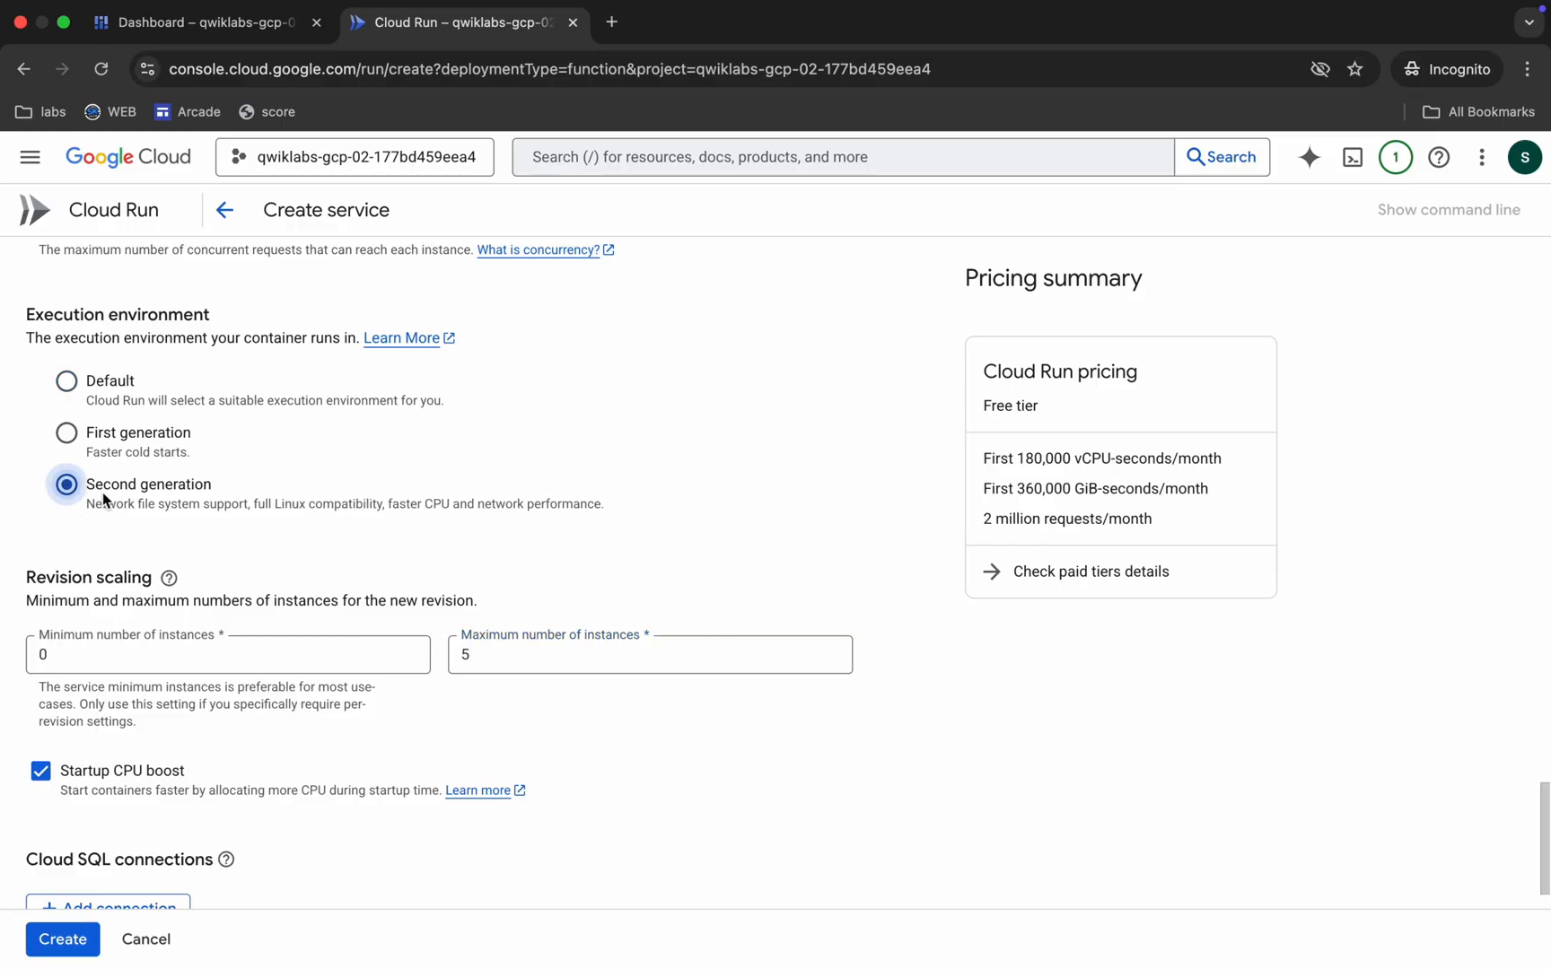
{"action": "left_click", "coordinate": [67, 483]}
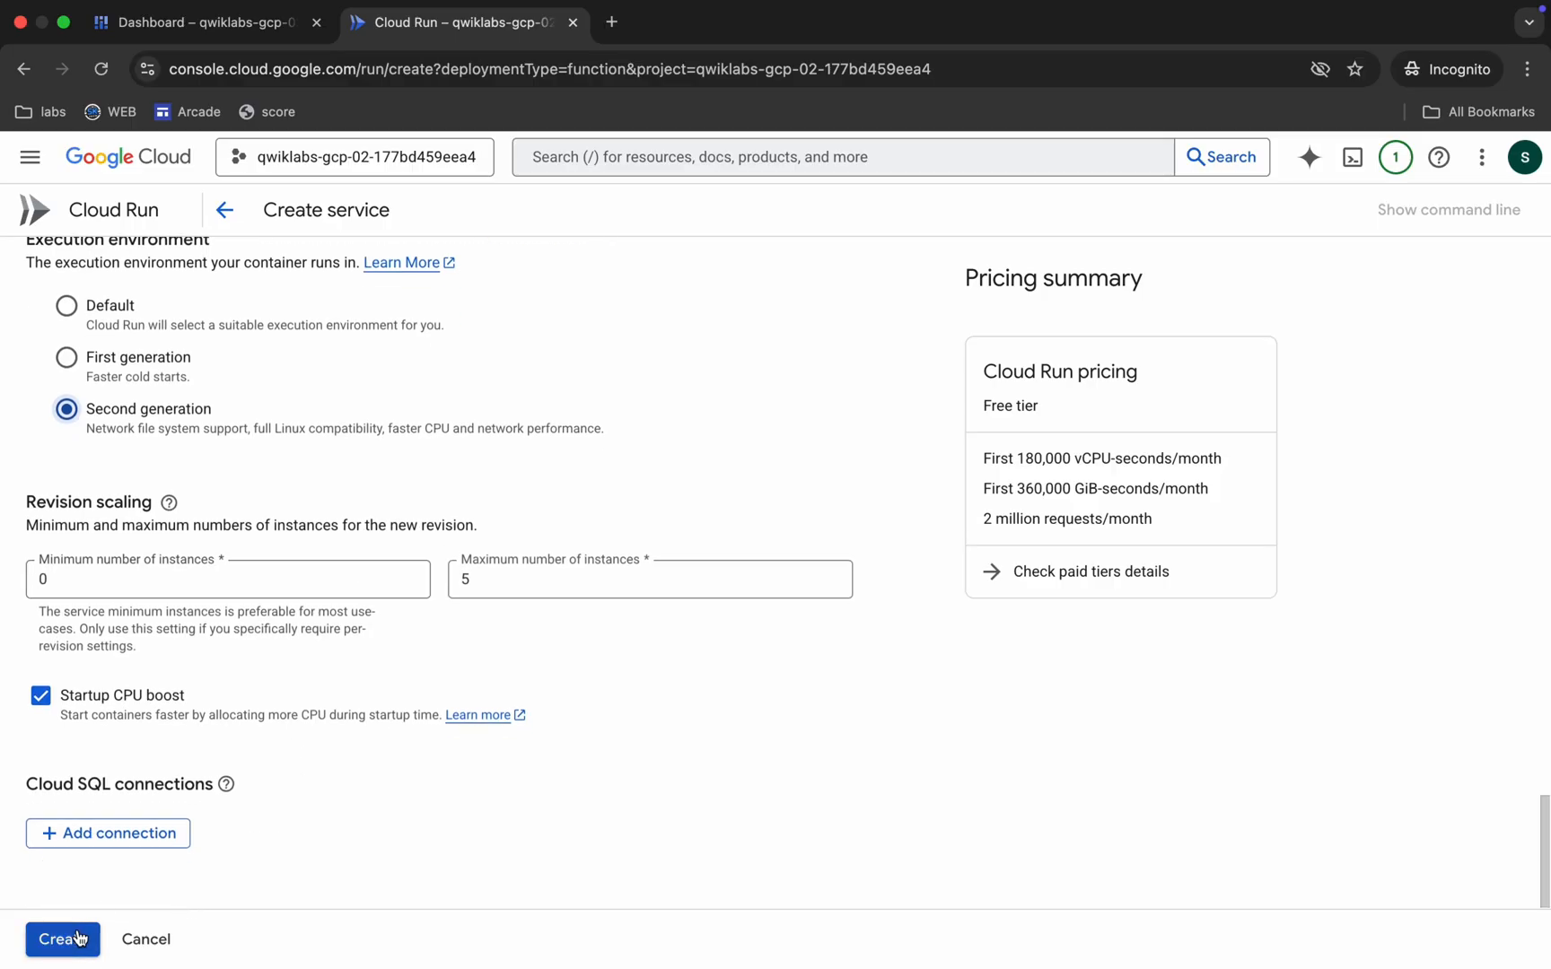
{"action": "left_click", "coordinate": [63, 939]}
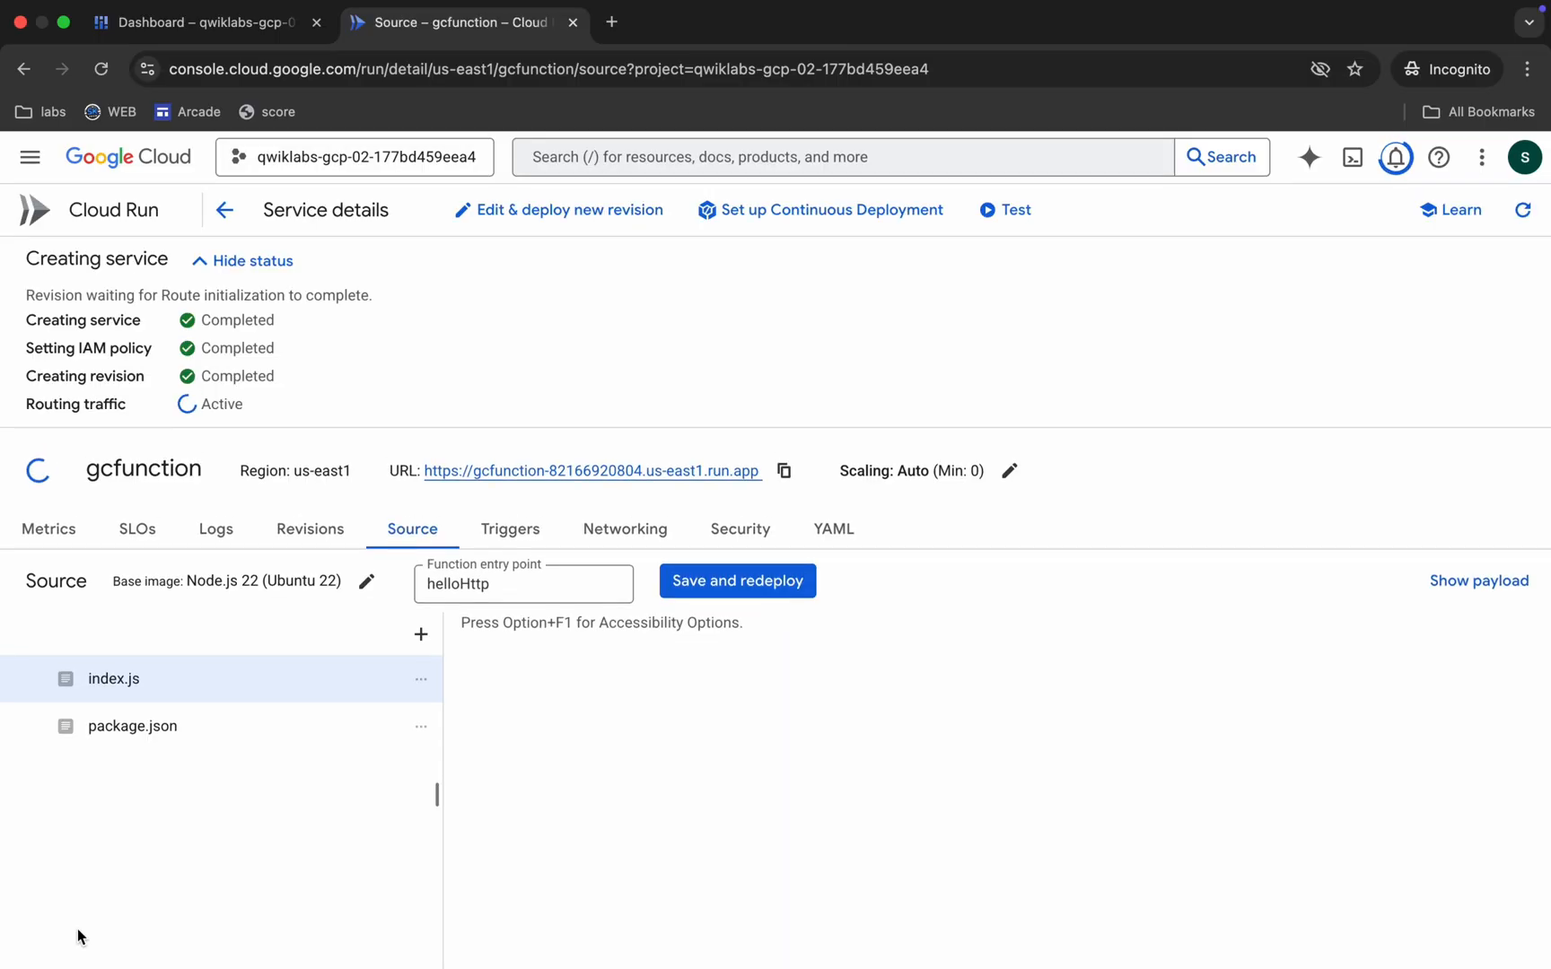
Save and redeploy the default index.js source with entry point helloHttp
{"action": "left_click", "coordinate": [113, 679]}
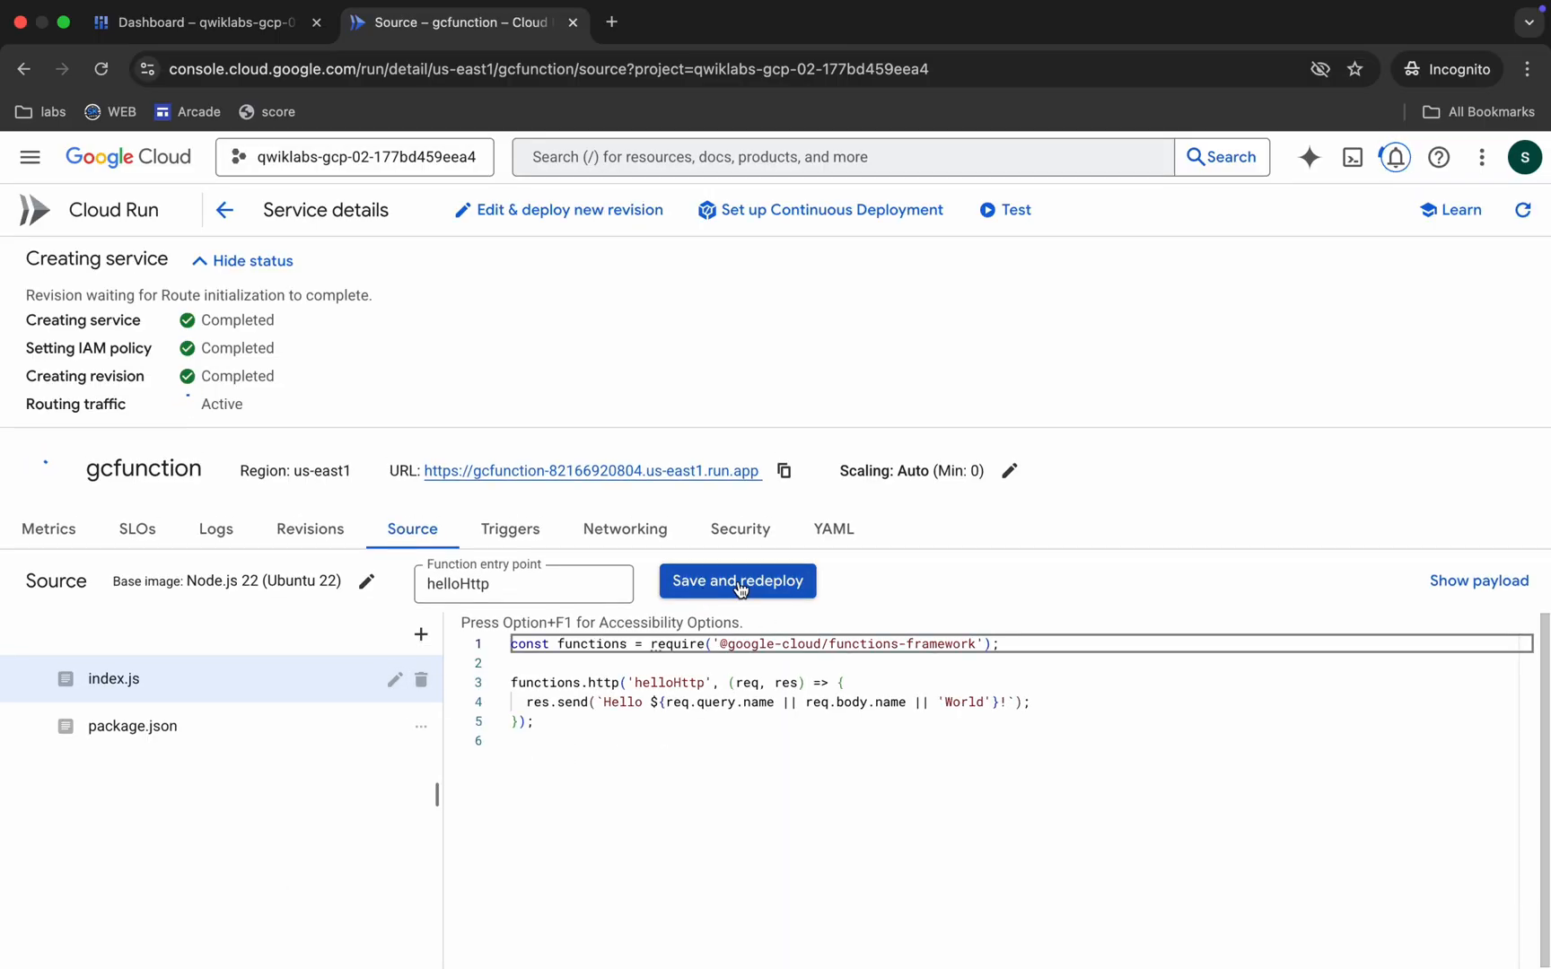
{"action": "left_click", "coordinate": [736, 579]}
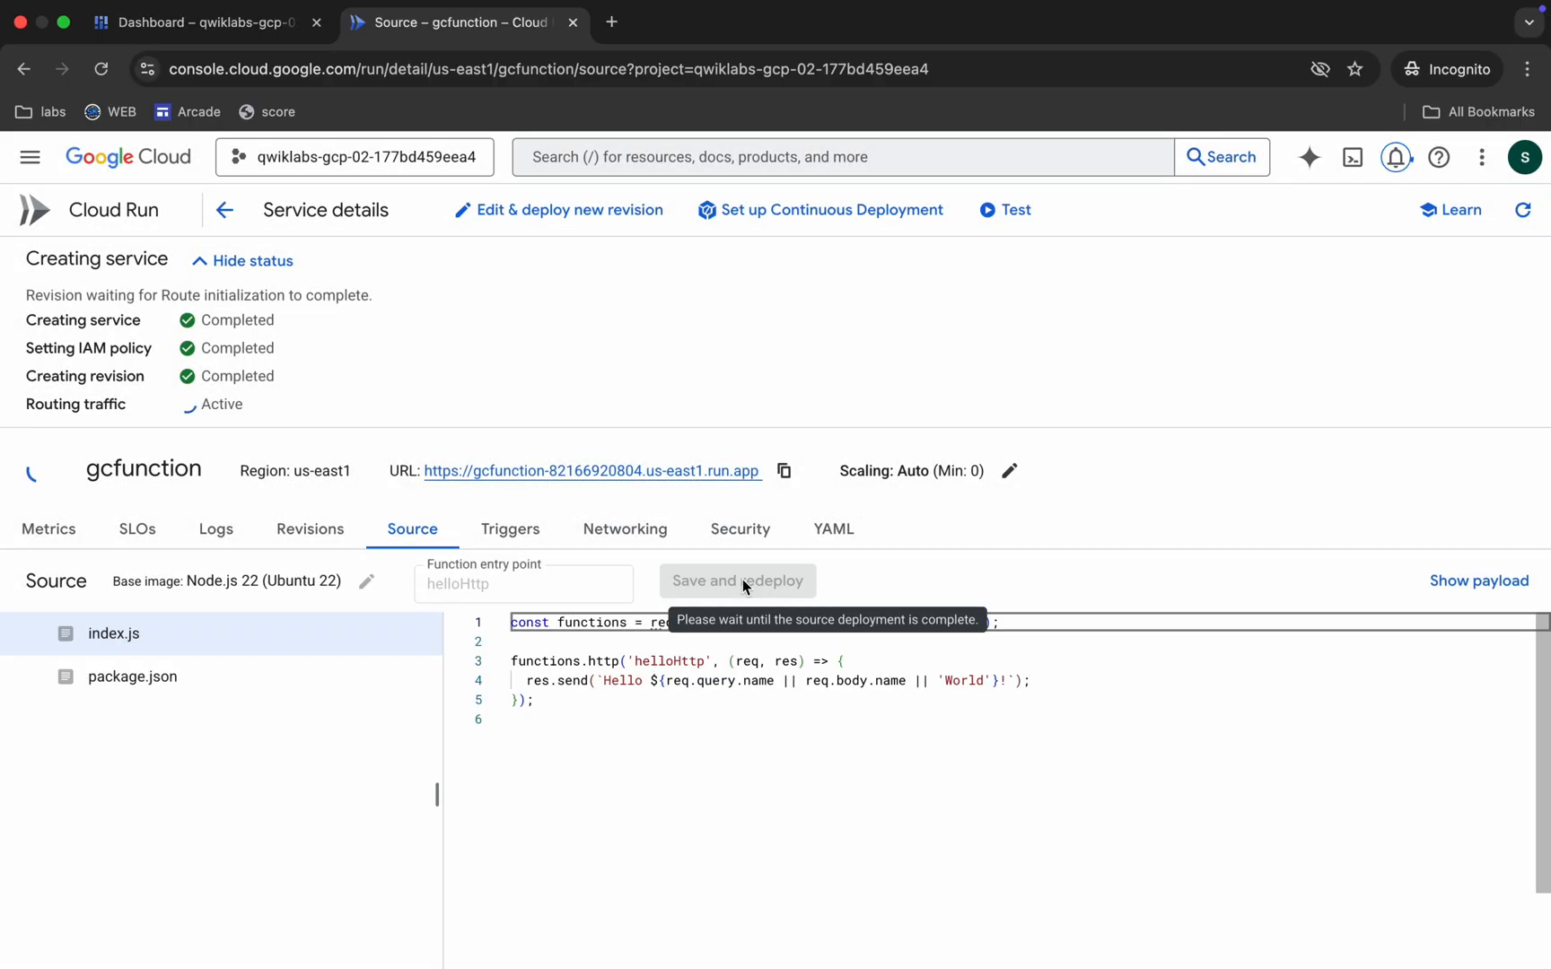
{"action": "left_click", "coordinate": [736, 580]}
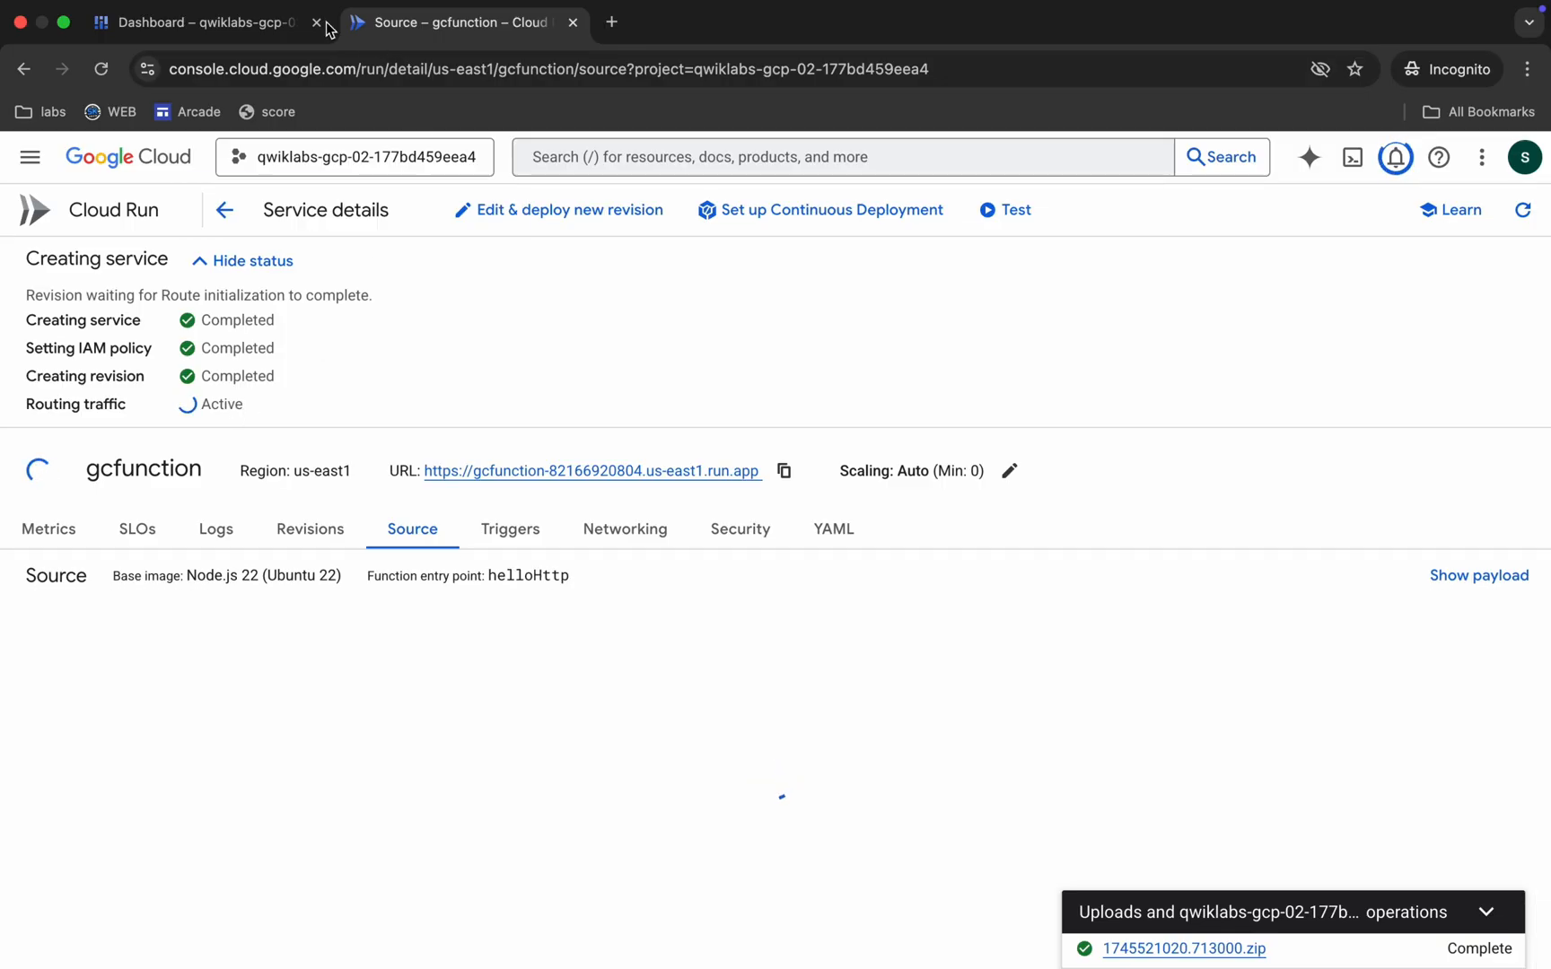
Check the Dashboard tab, then return to gcfunction to await deployment completion
{"action": "left_click", "coordinate": [192, 22]}
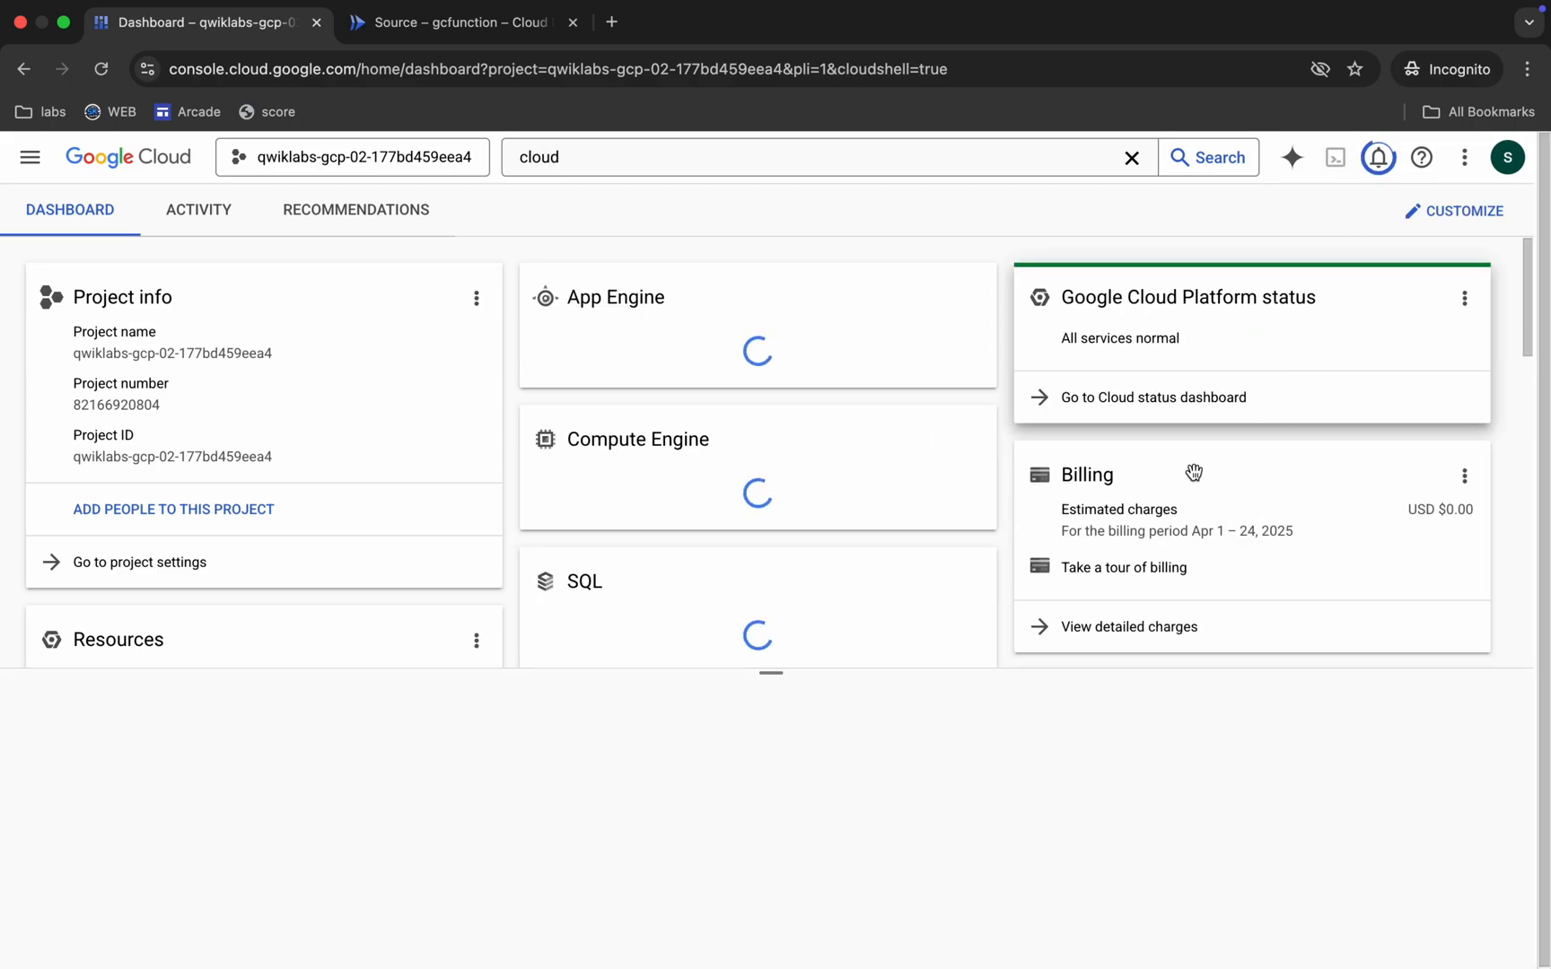
{"action": "left_click", "coordinate": [455, 21]}
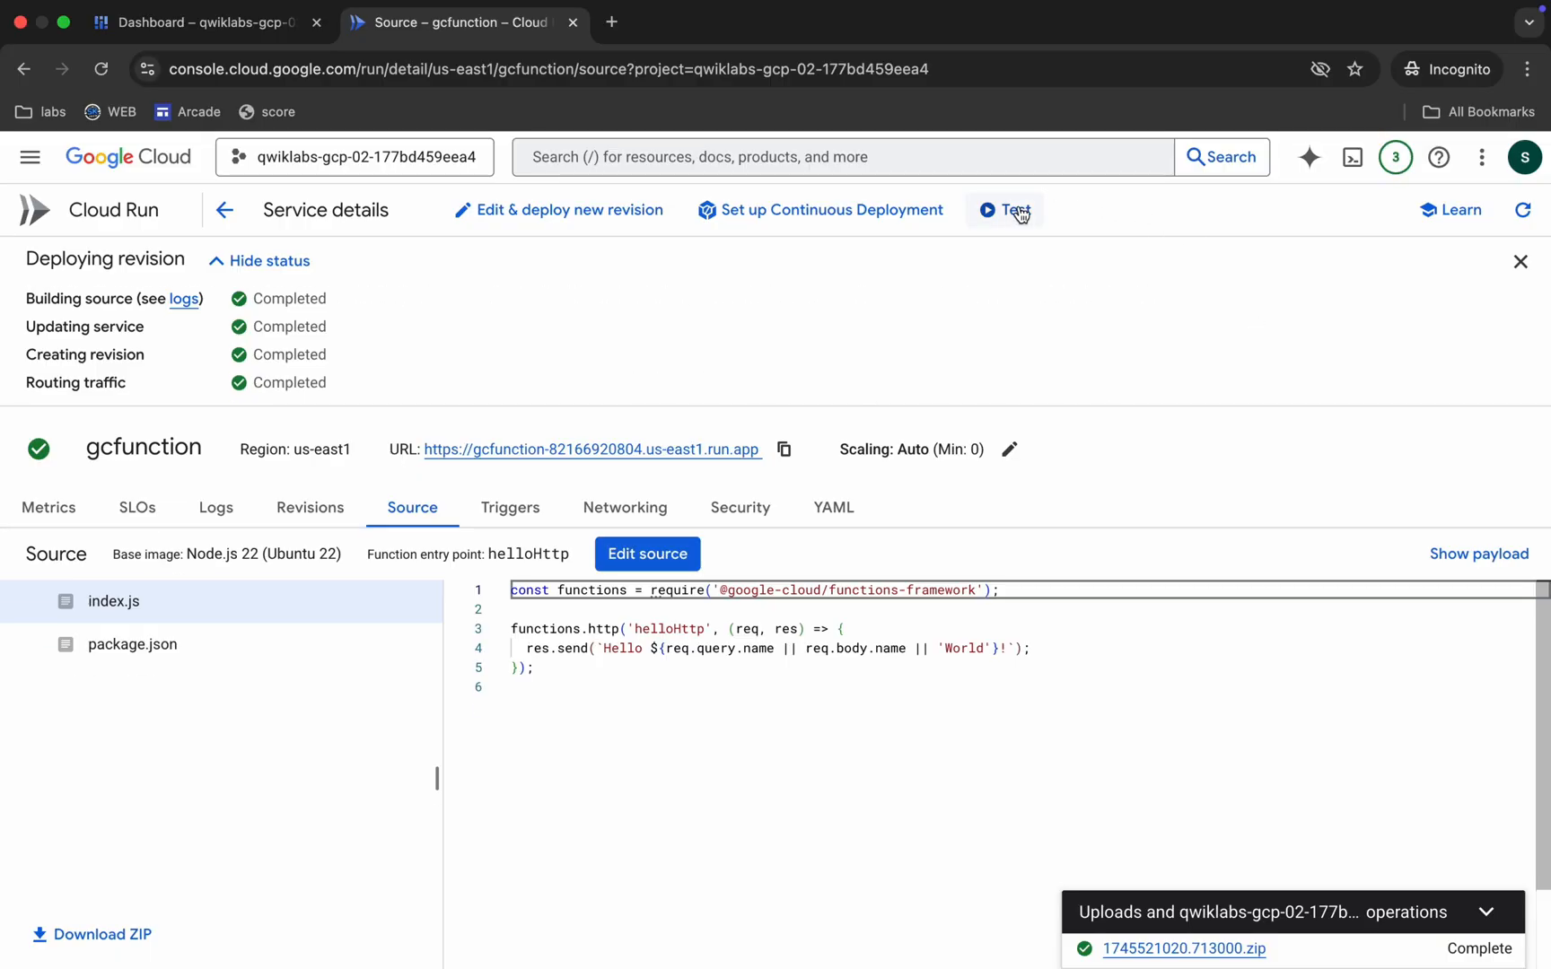
Replace the gcfunction test payload with "message":"Hello World!"
{"action": "left_click", "coordinate": [1003, 210]}
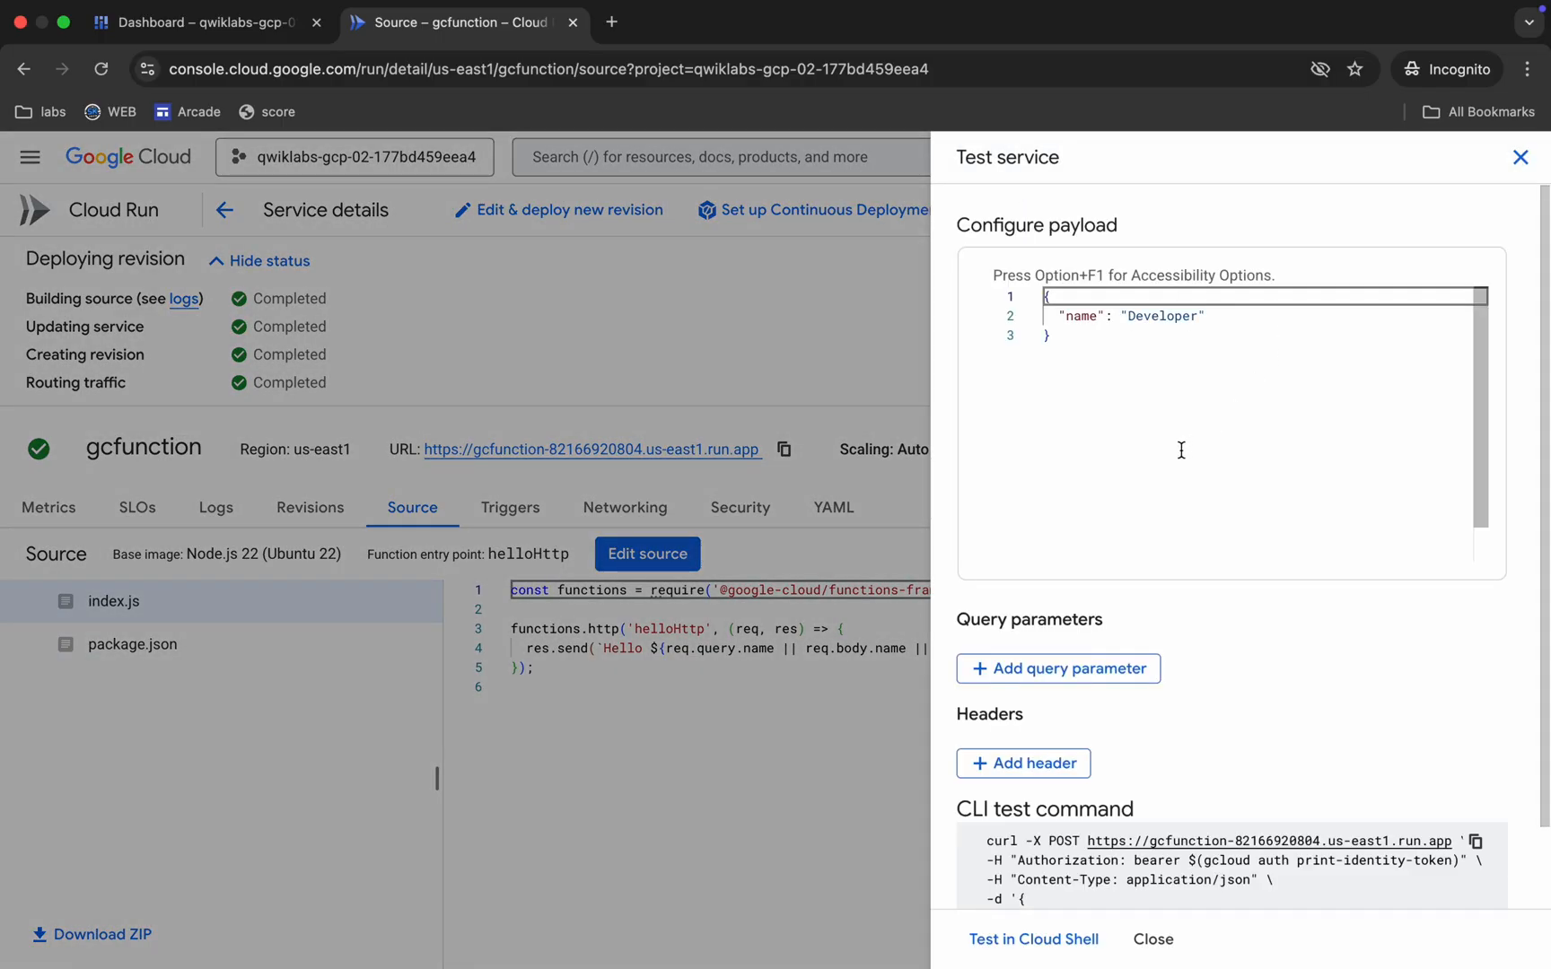
{"action": "left_click", "coordinate": [192, 21]}
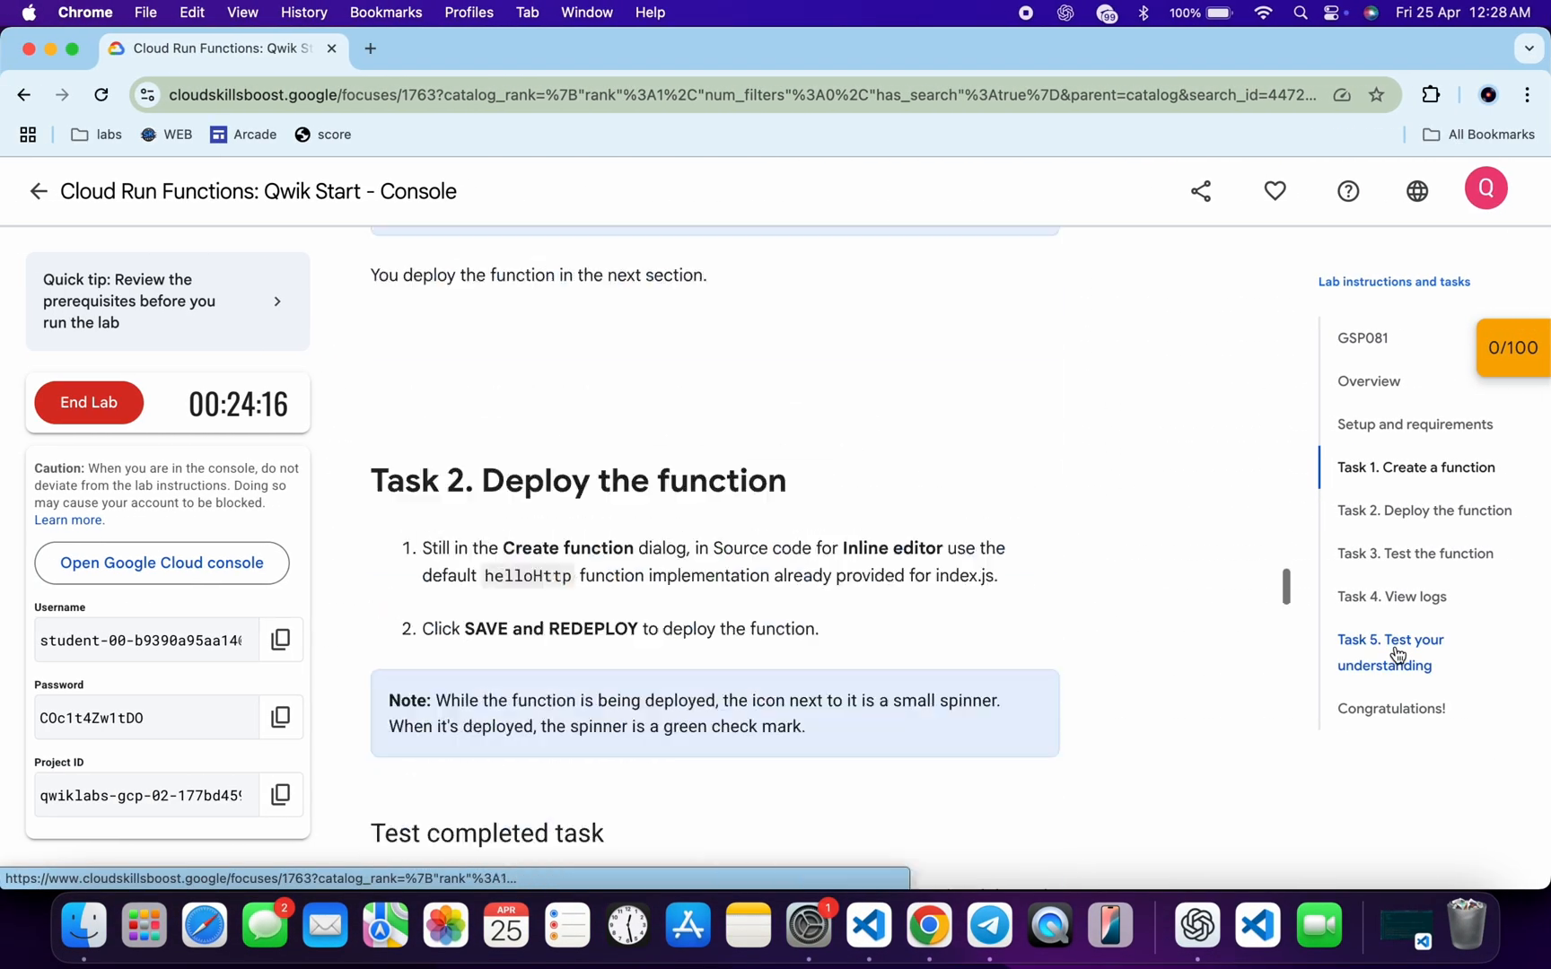
{"action": "scroll", "scroll_direction": "down", "scroll_amount": 3}
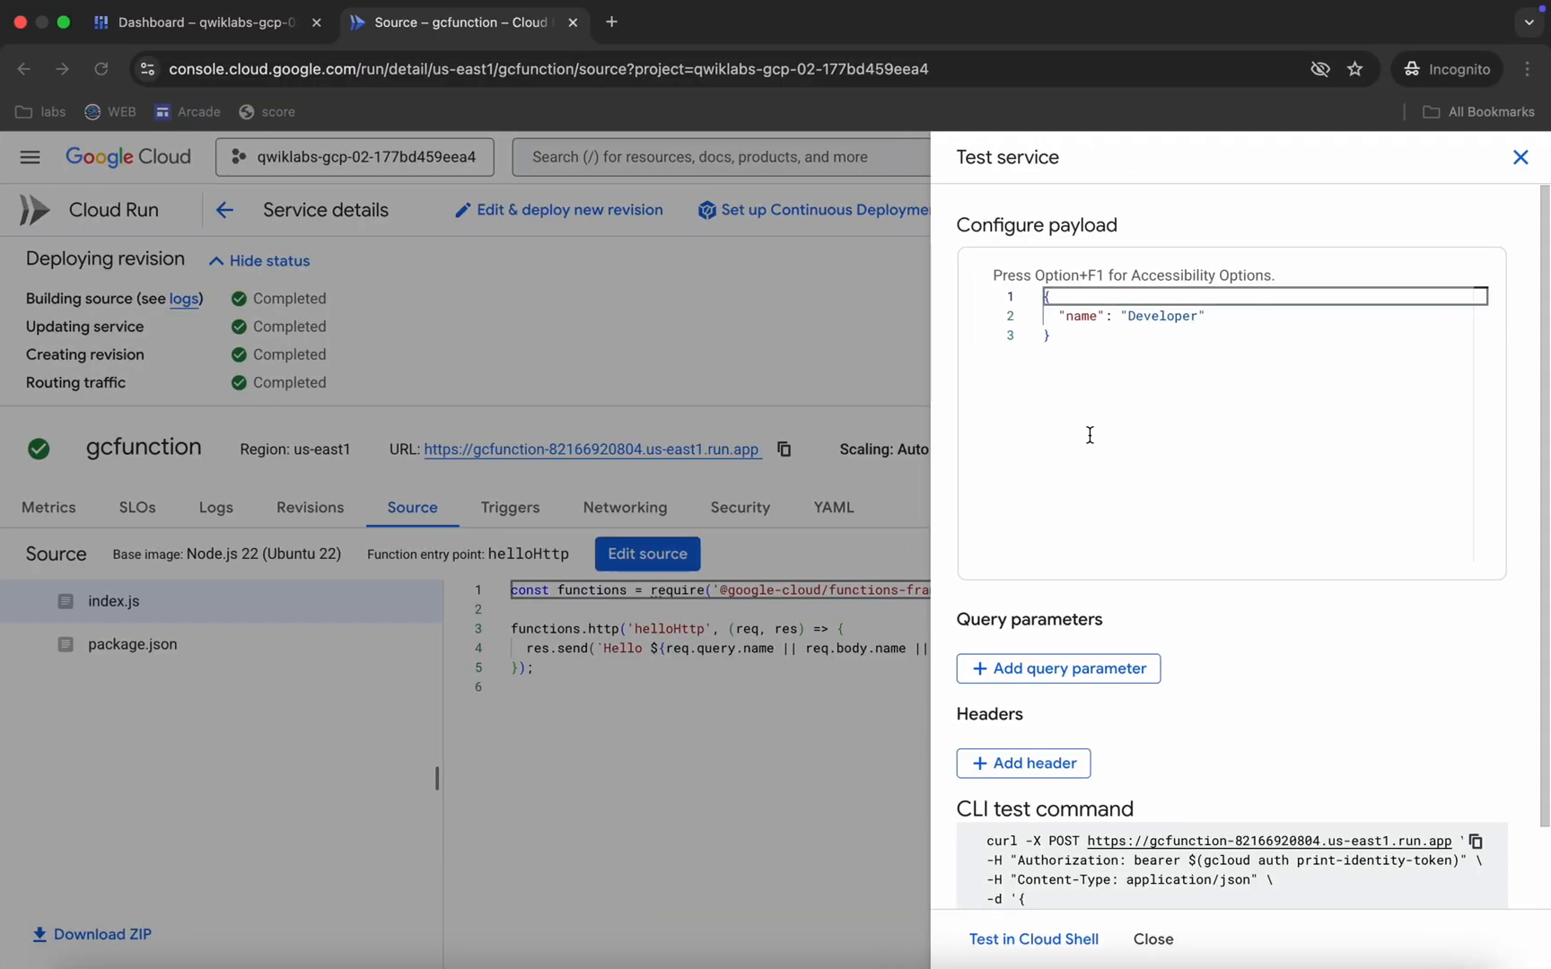
{"action": "double_click", "coordinate": [1129, 316]}
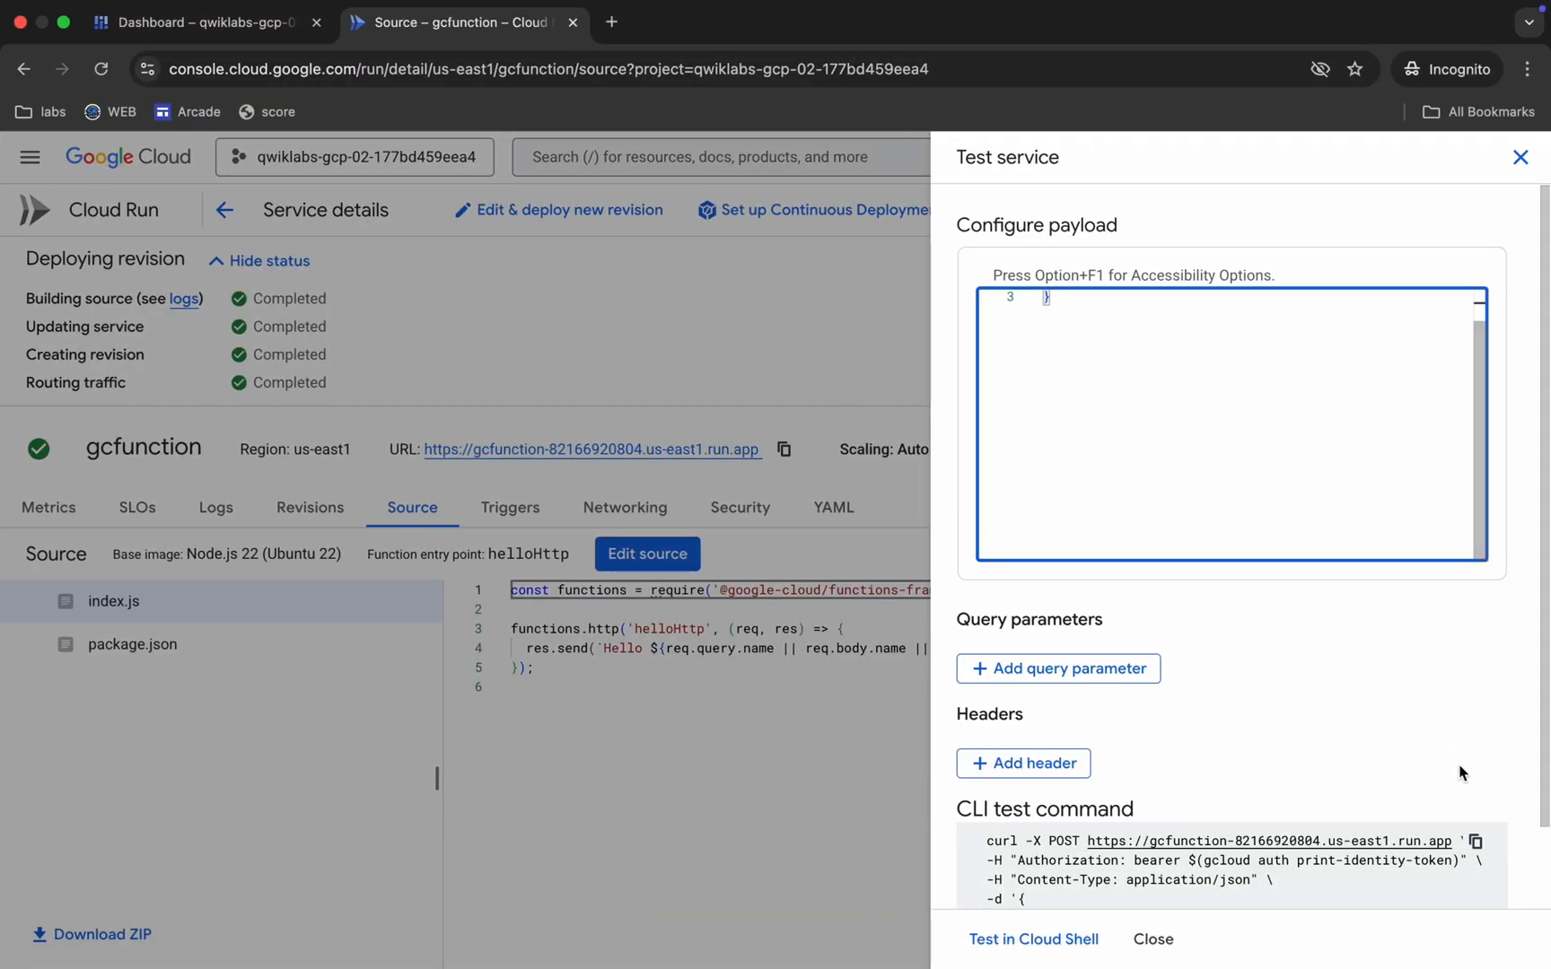
Switch back to the Skills Boost lab page for the checkpoints
{"action": "scroll", "scroll_direction": "down", "scroll_amount": 3}
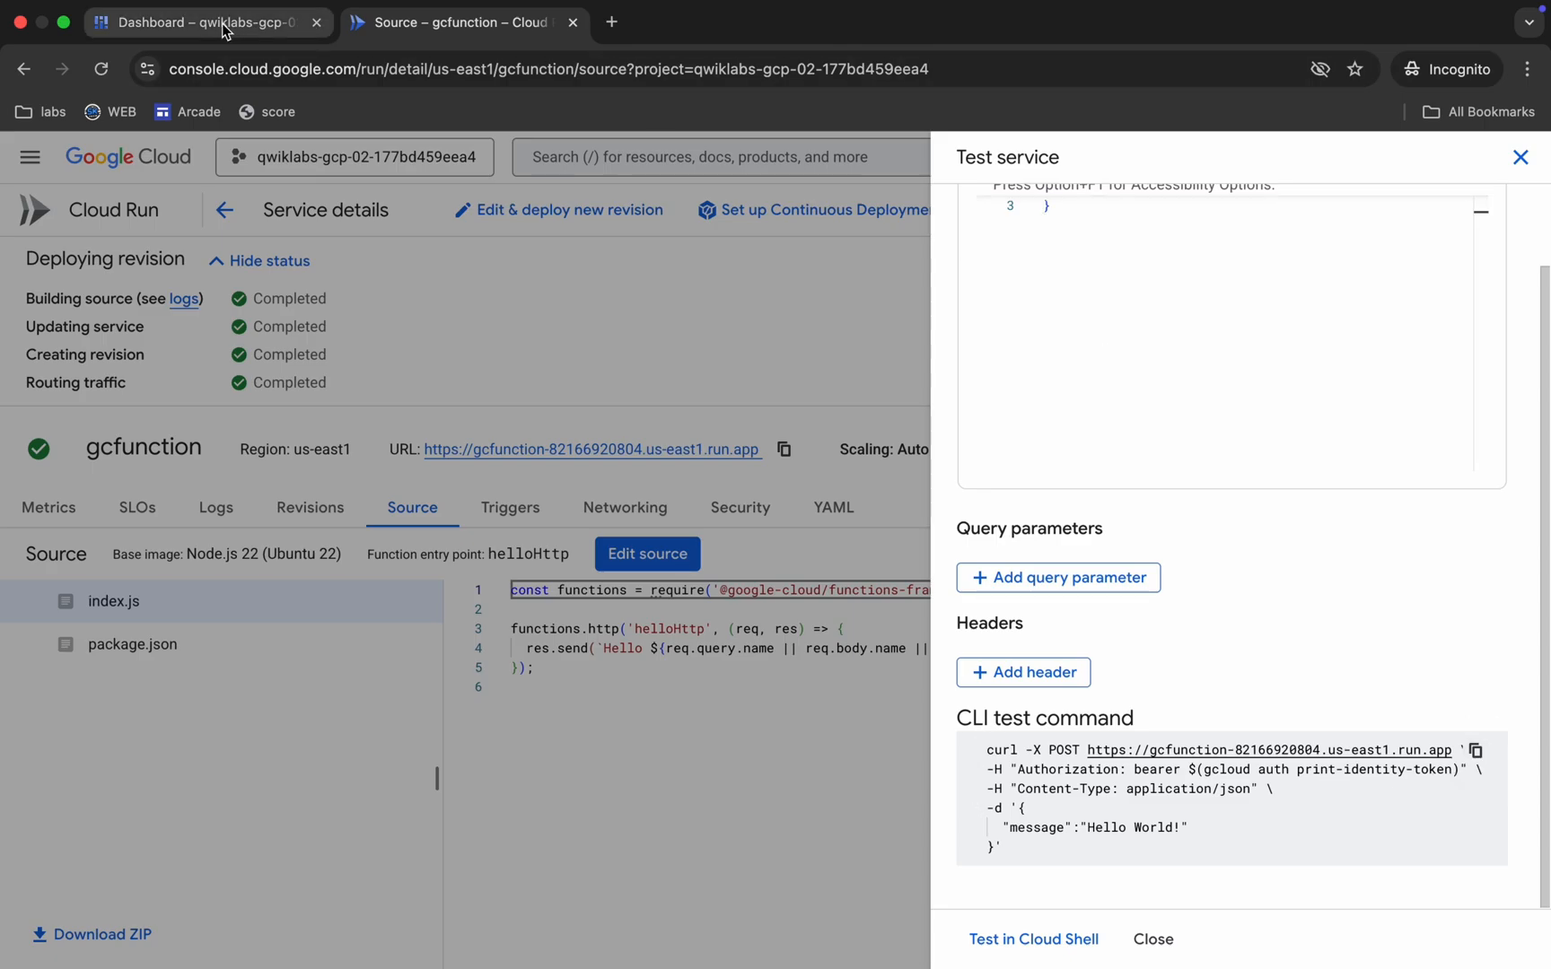
{"action": "left_click", "coordinate": [1035, 939]}
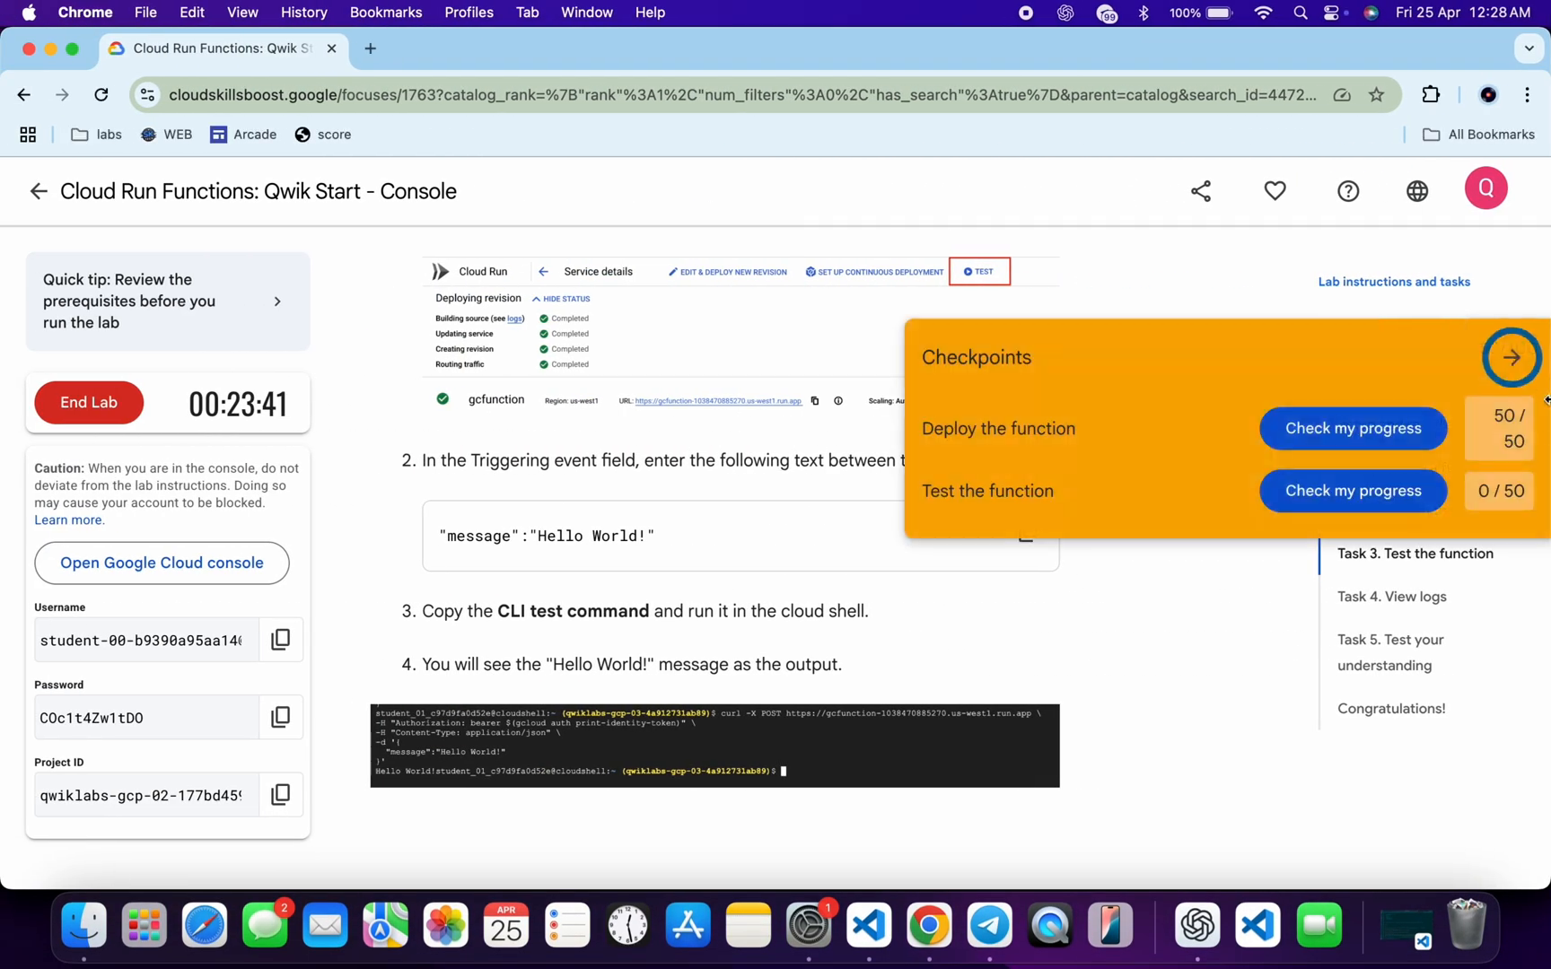
Check progress on Test the function until it scores 50/50
{"action": "left_click", "coordinate": [1352, 490]}
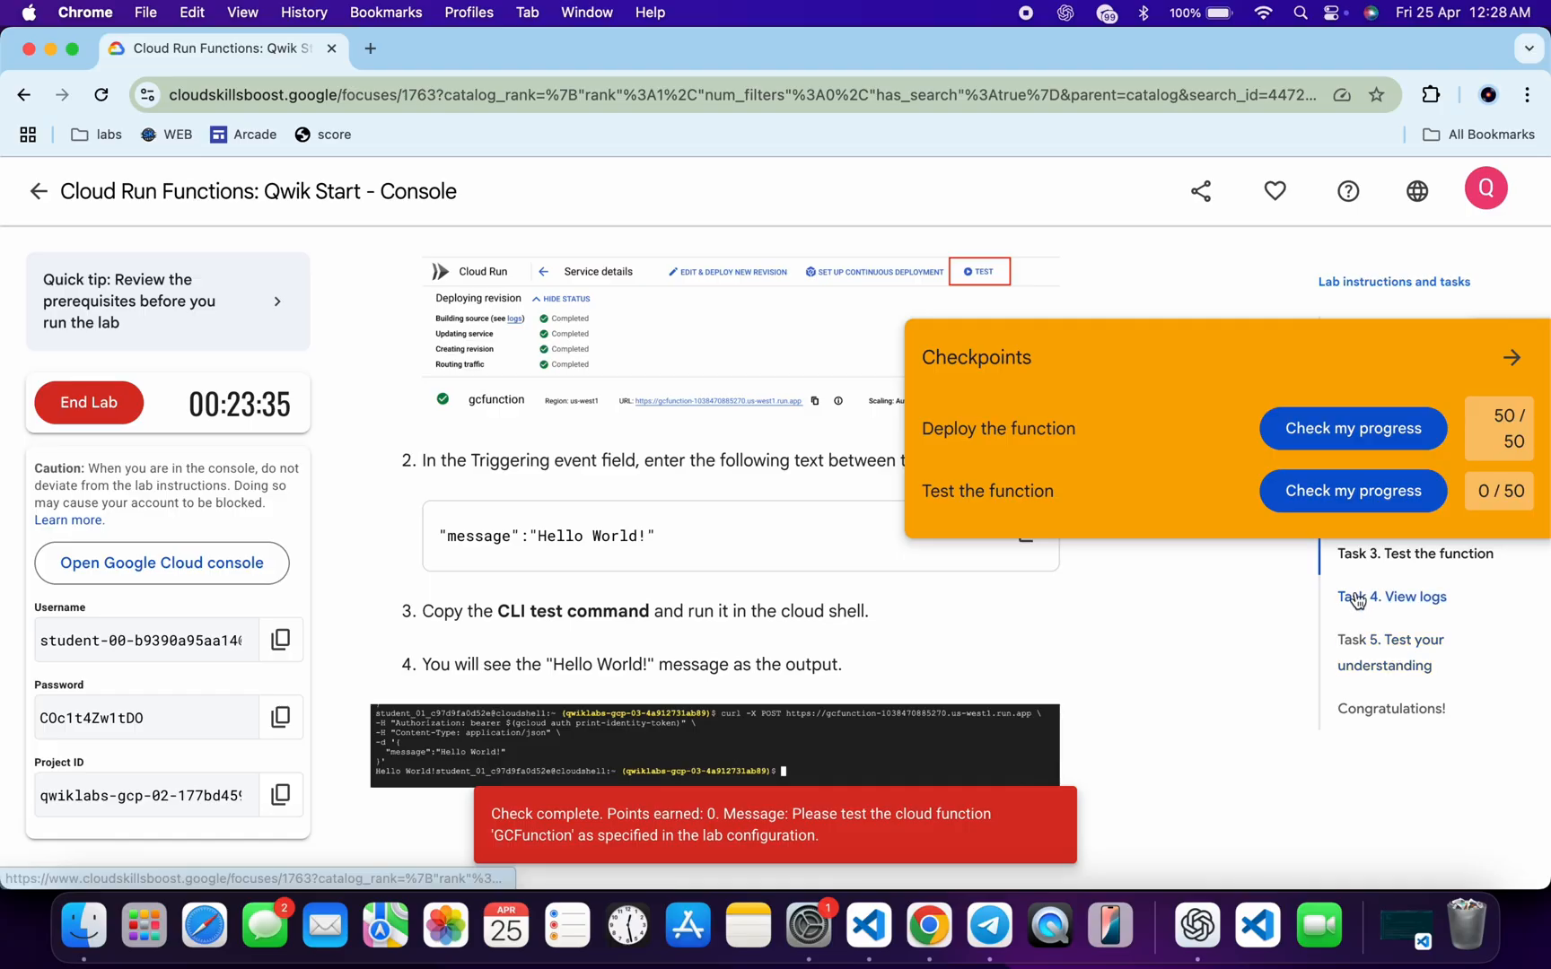
{"action": "scroll", "scroll_direction": "down", "scroll_amount": 3}
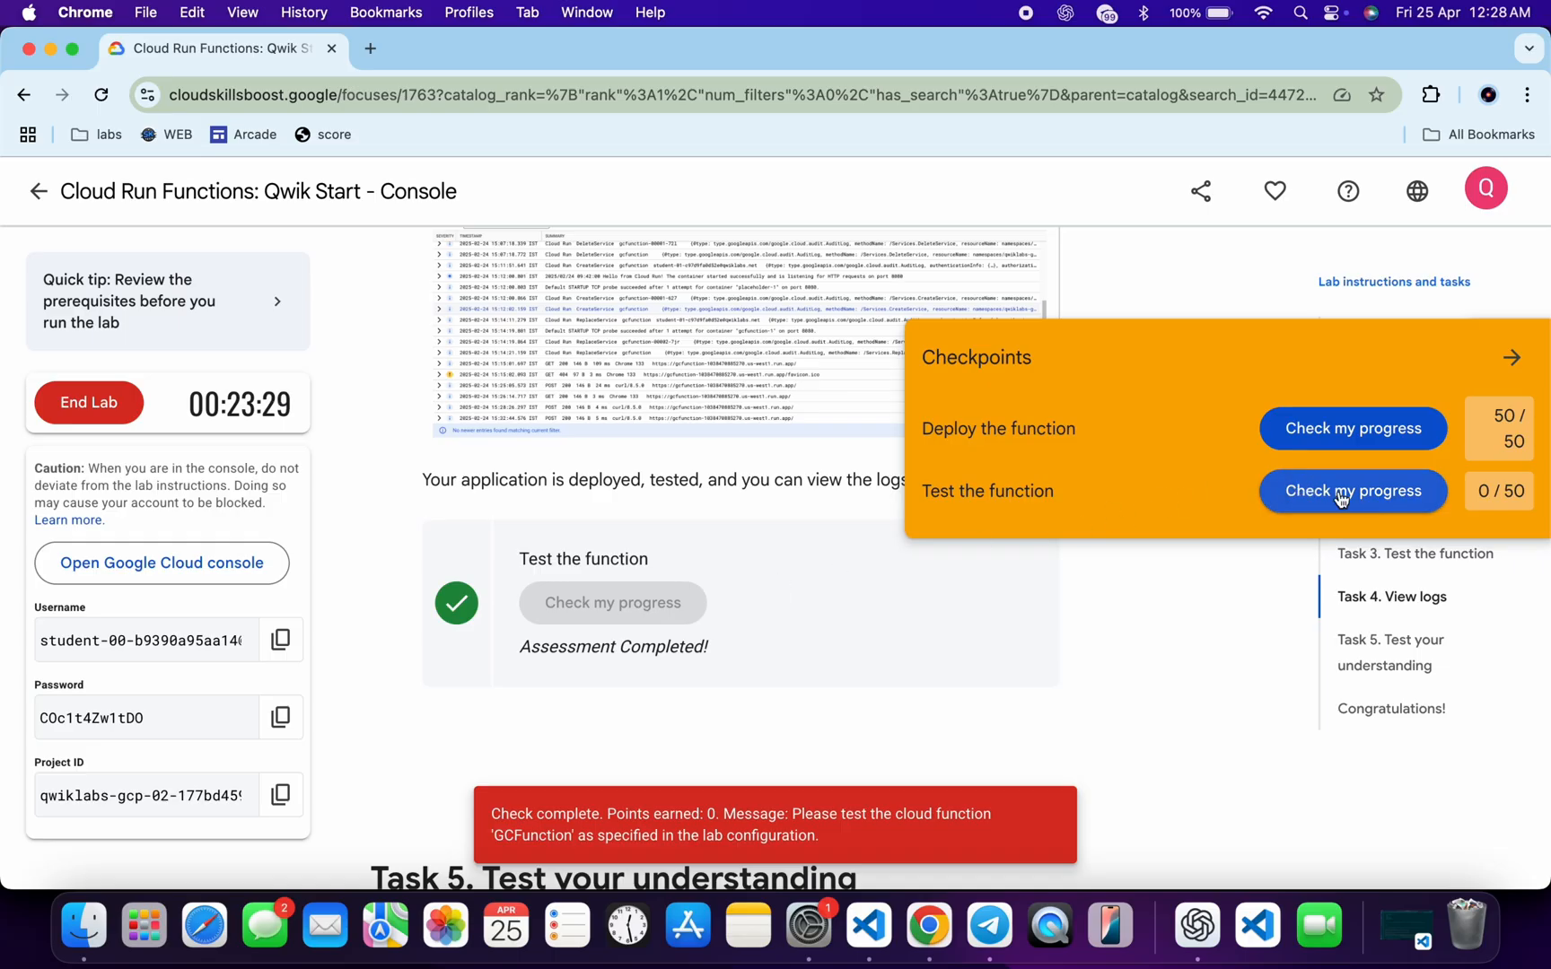
{"action": "left_click", "coordinate": [1352, 490]}
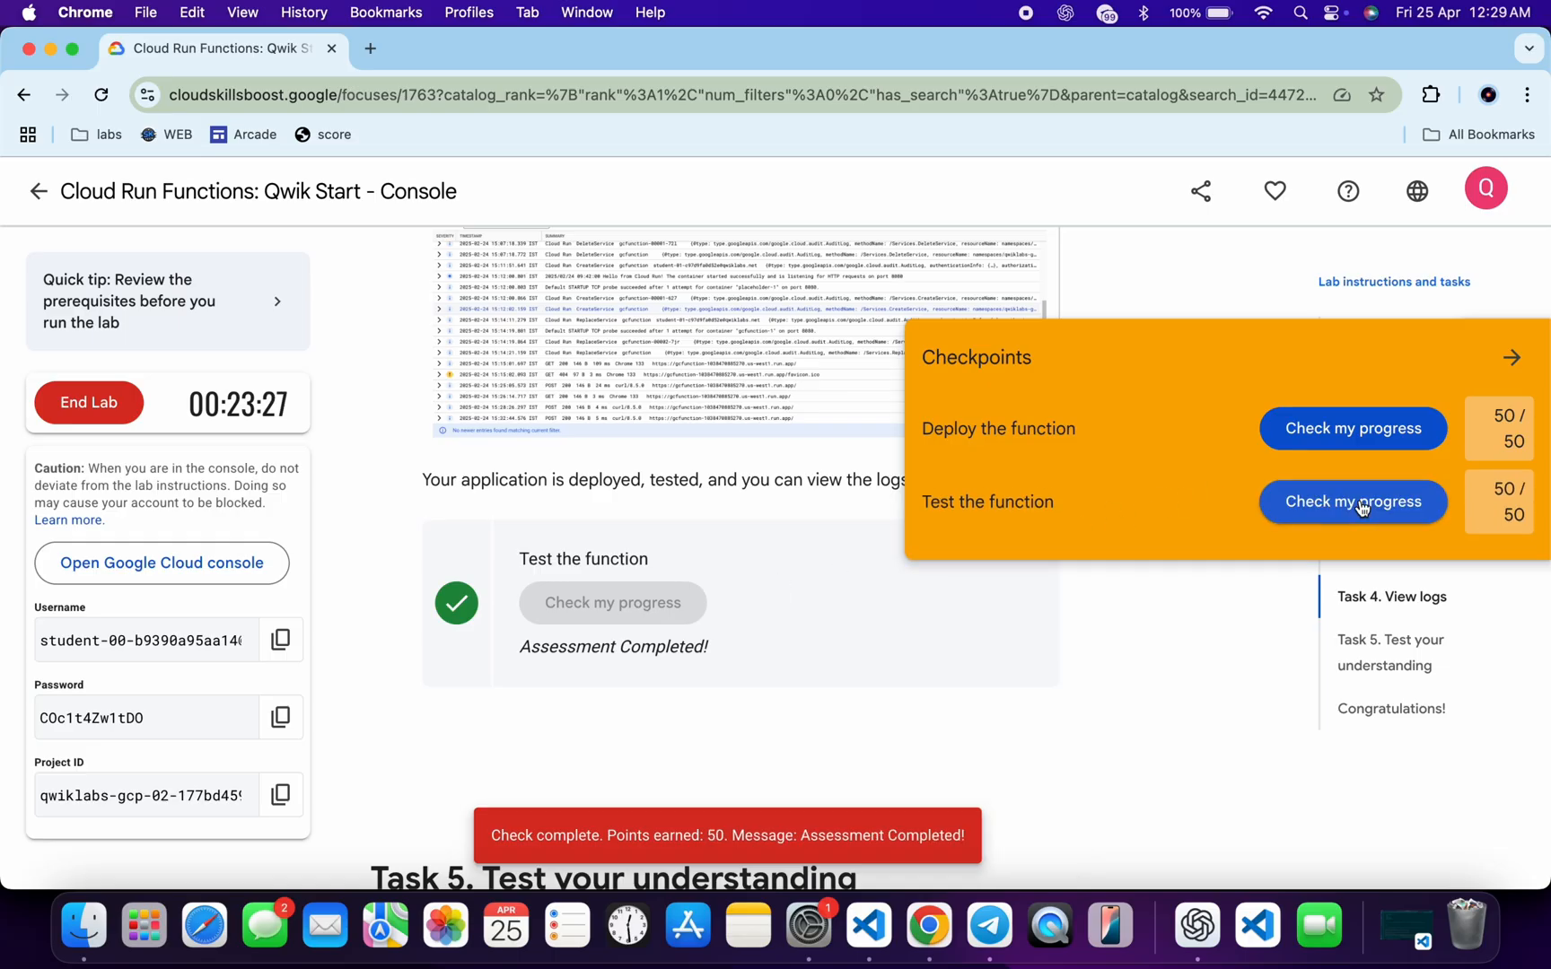